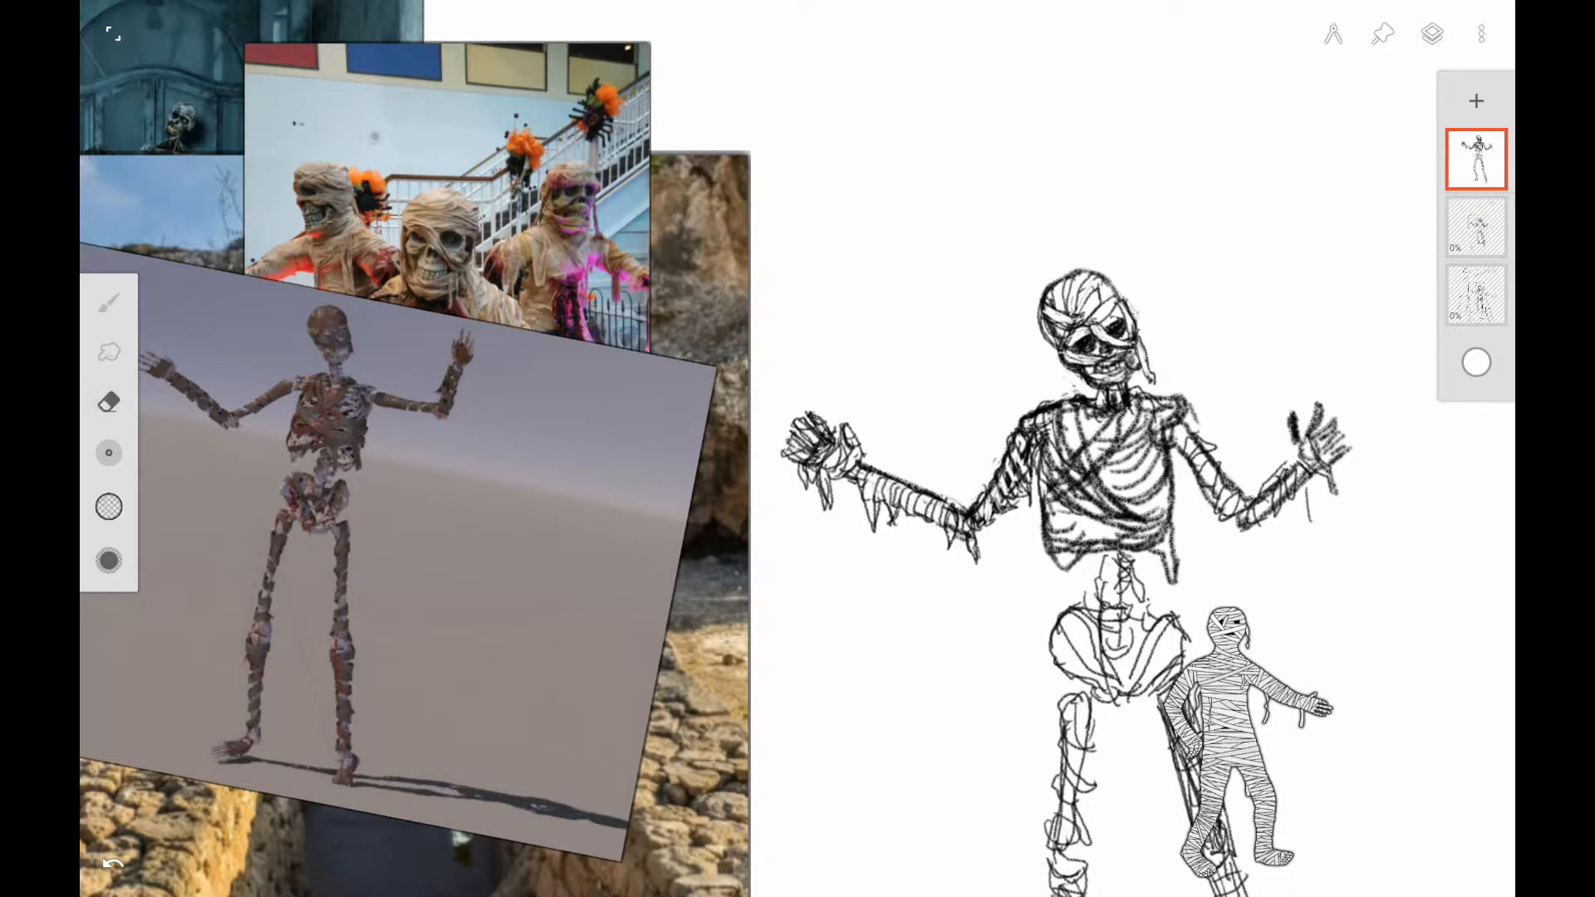
- Hatch the bandaged ribcage in dense black ink and rough in the pelvis and upper legs
click(108, 507)
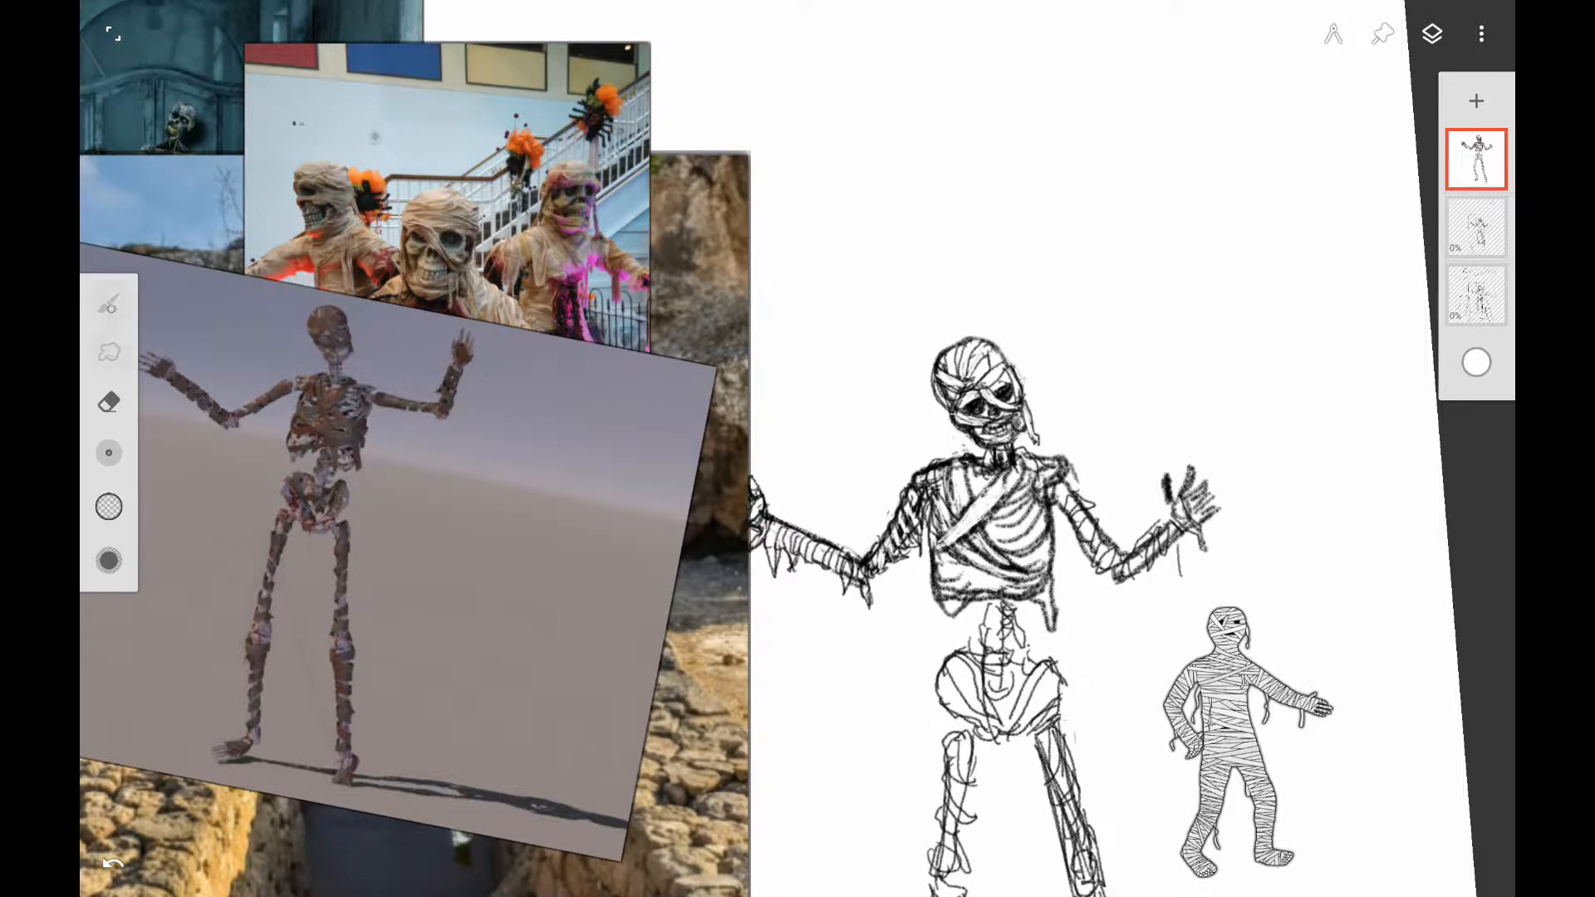
click(108, 302)
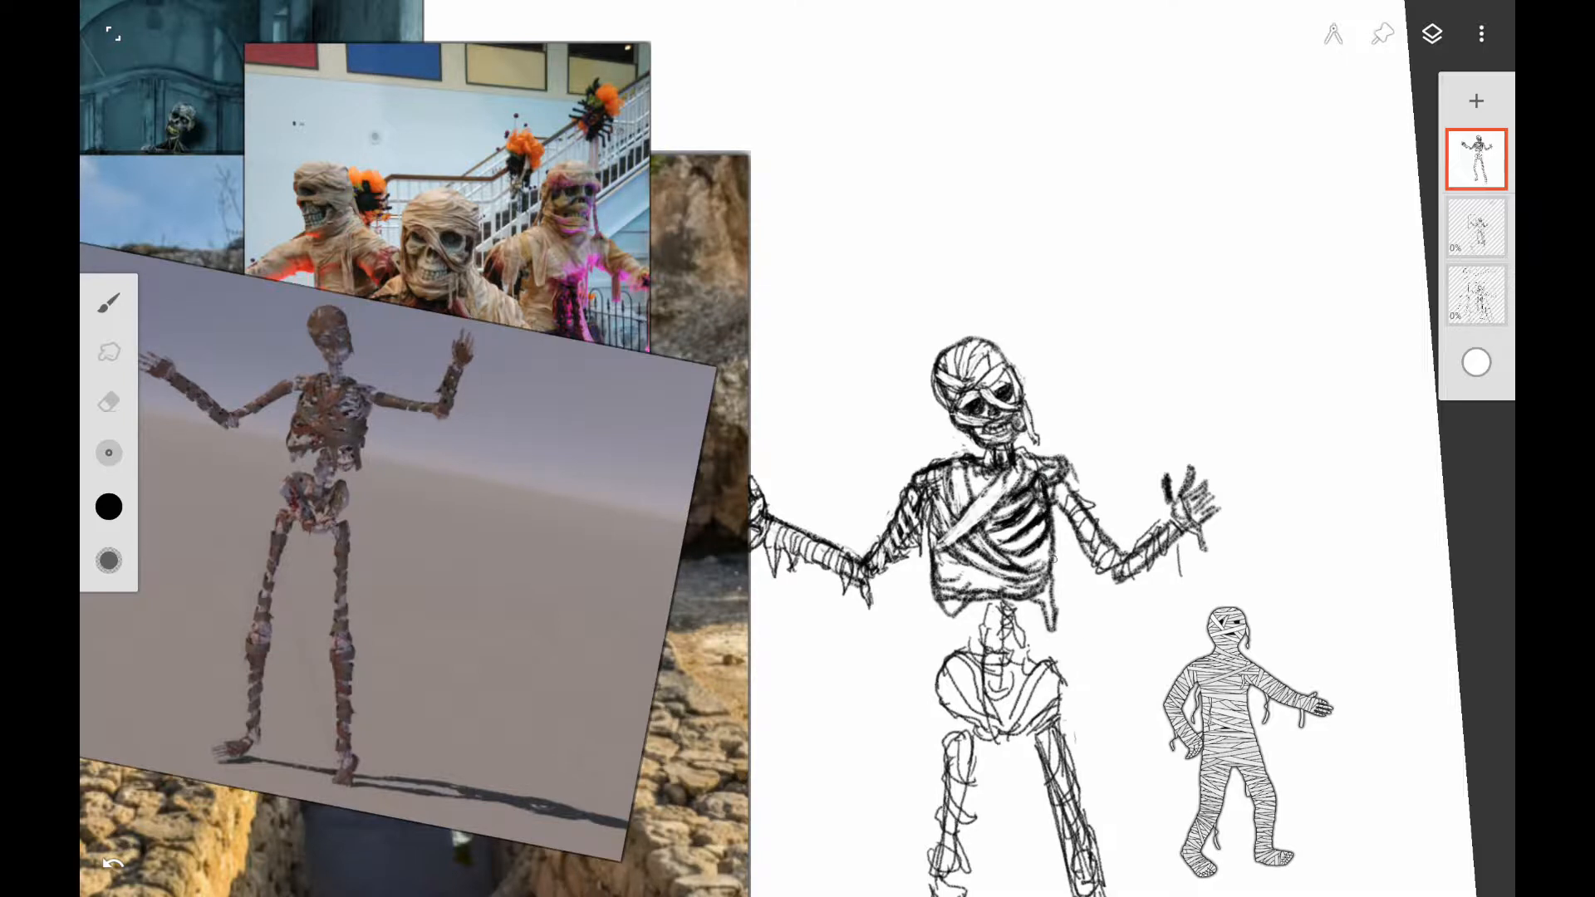
drag(957, 518, 1068, 569)
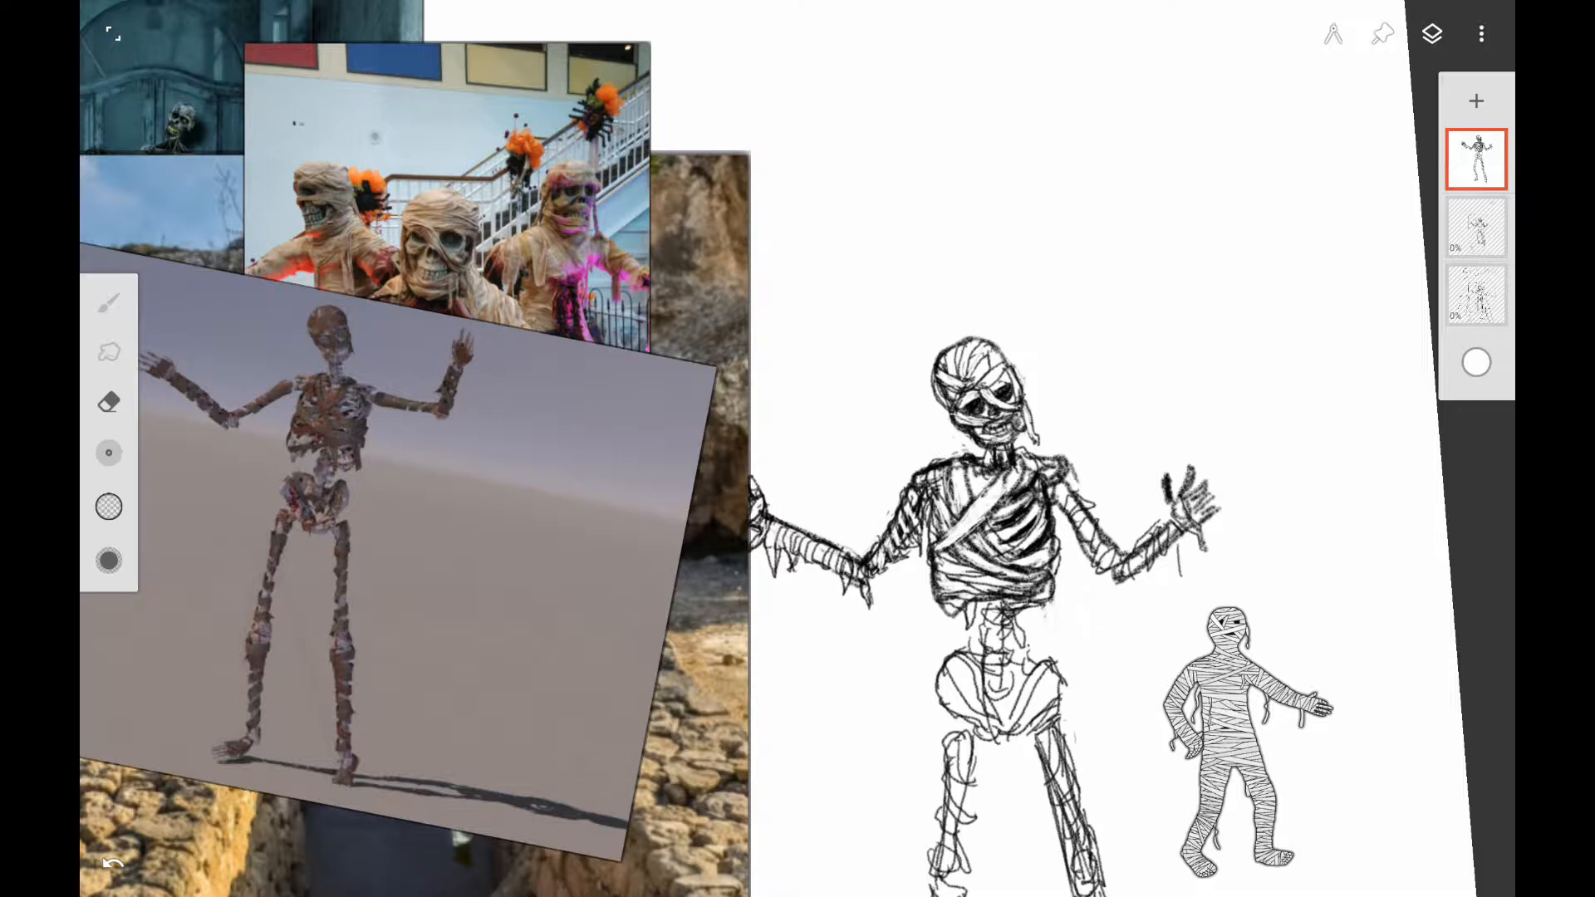
click(110, 506)
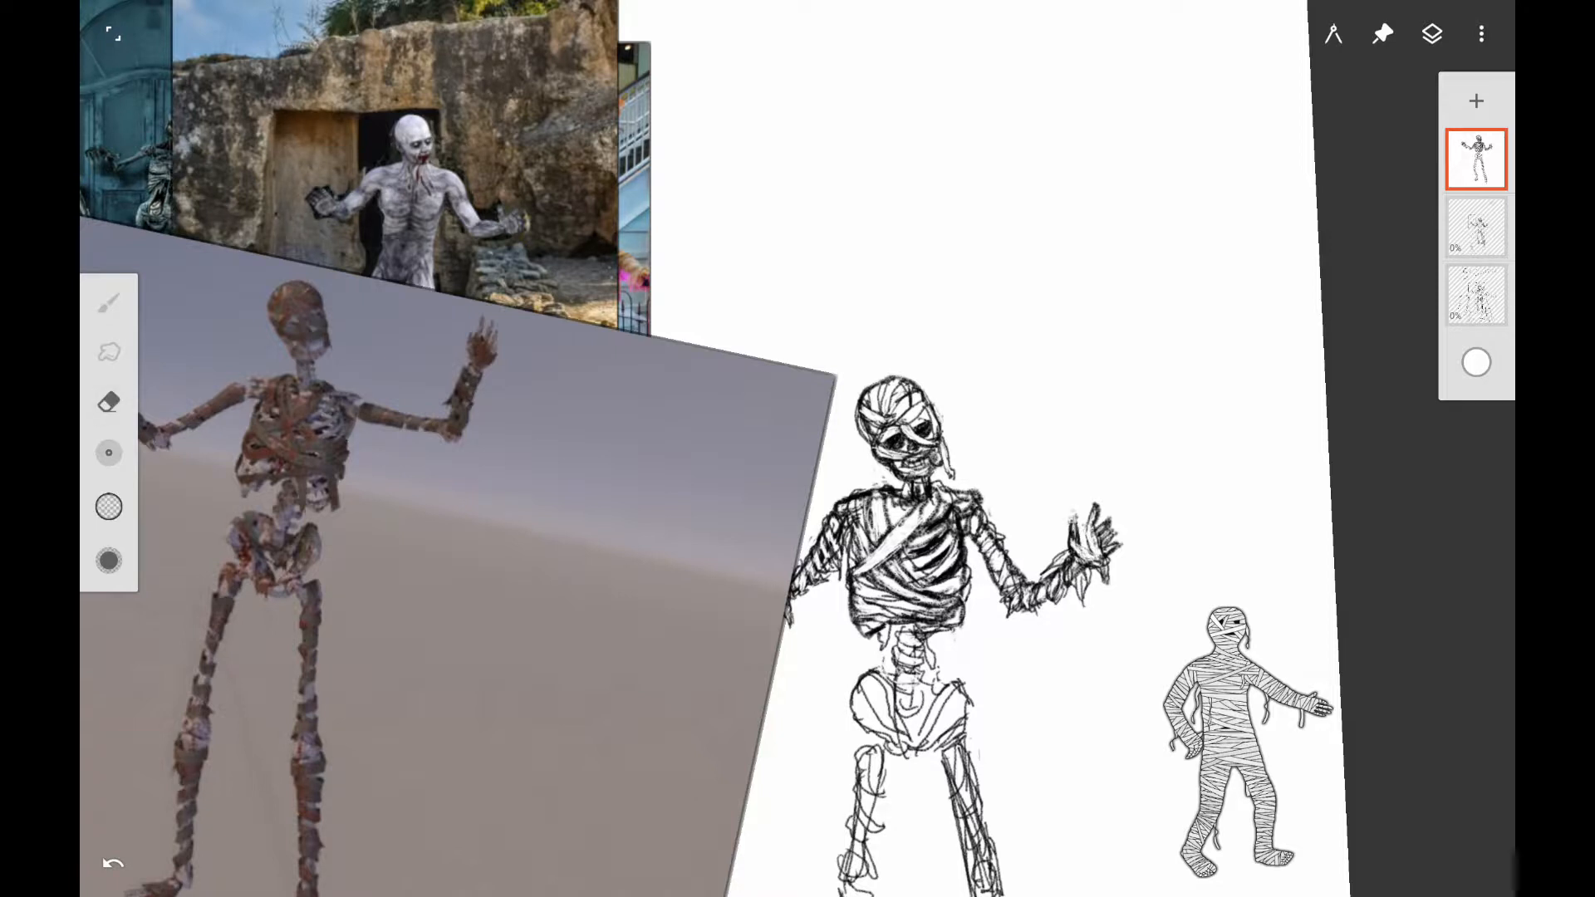
- Draw the bandaged lower legs, bony feet and ragged arm wrappings, erasing stray lines
click(110, 507)
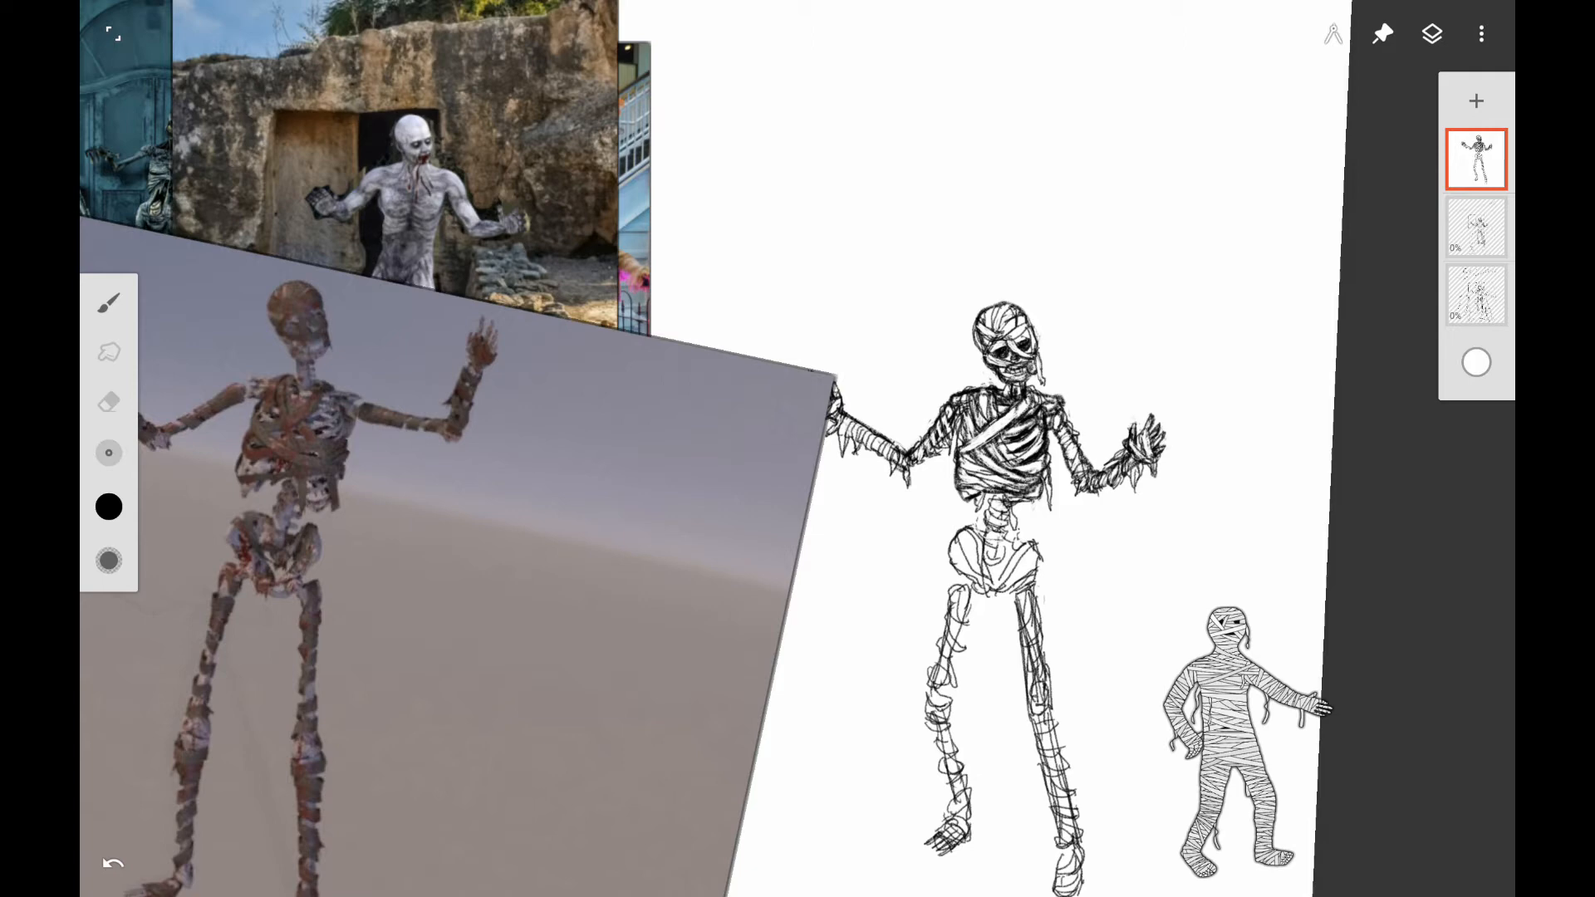
click(1474, 160)
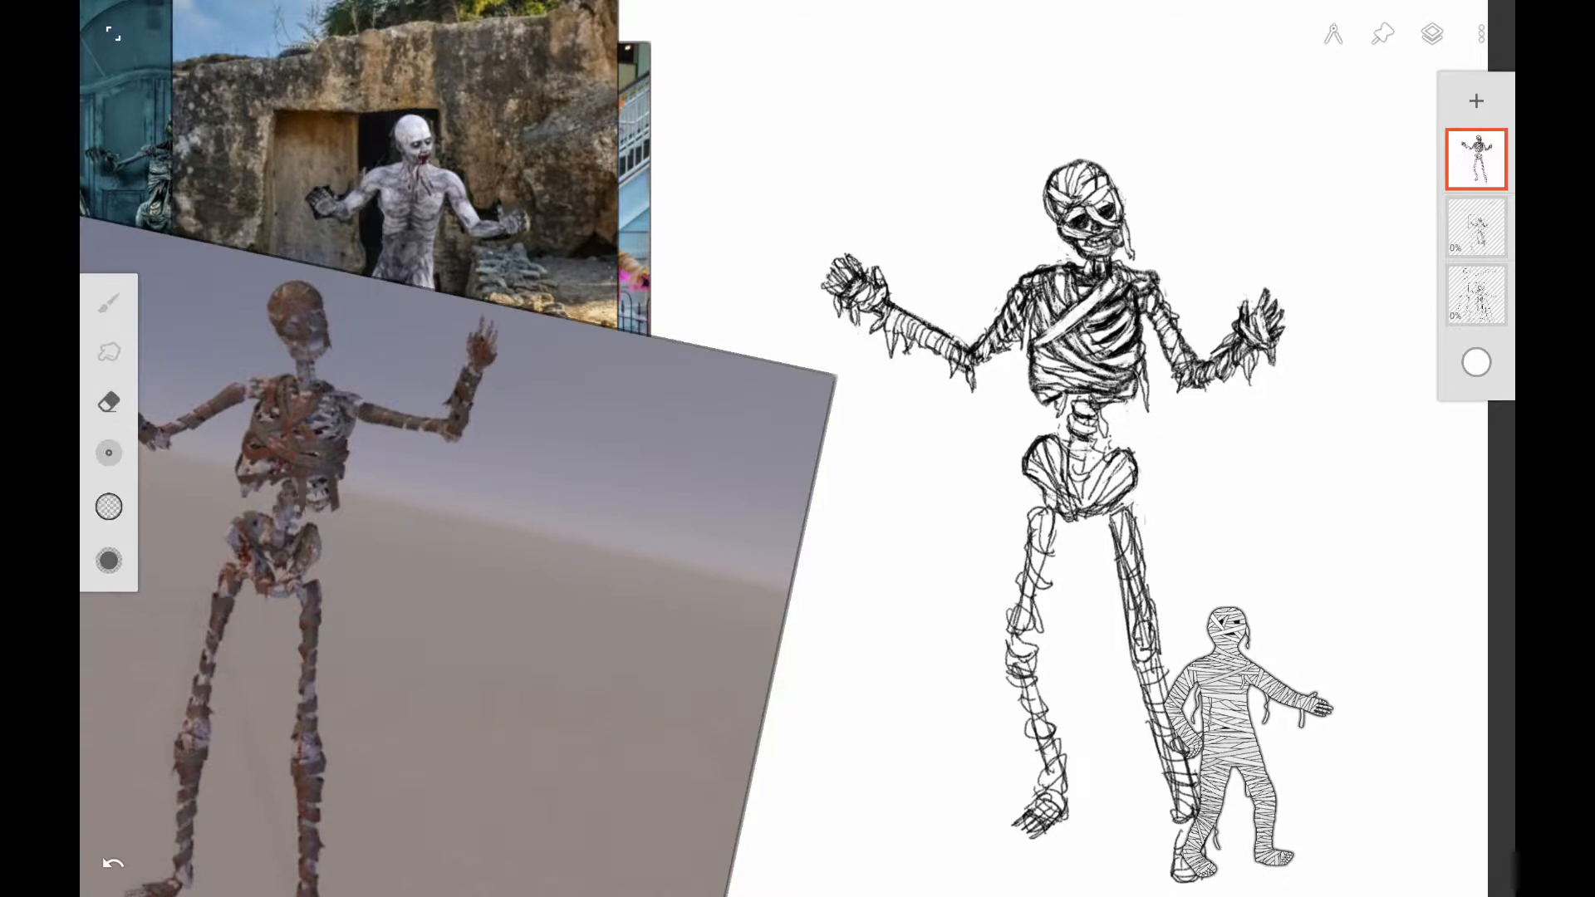
- Redraw the leg bandages thicker and darken the feet with heavy black strokes
click(110, 507)
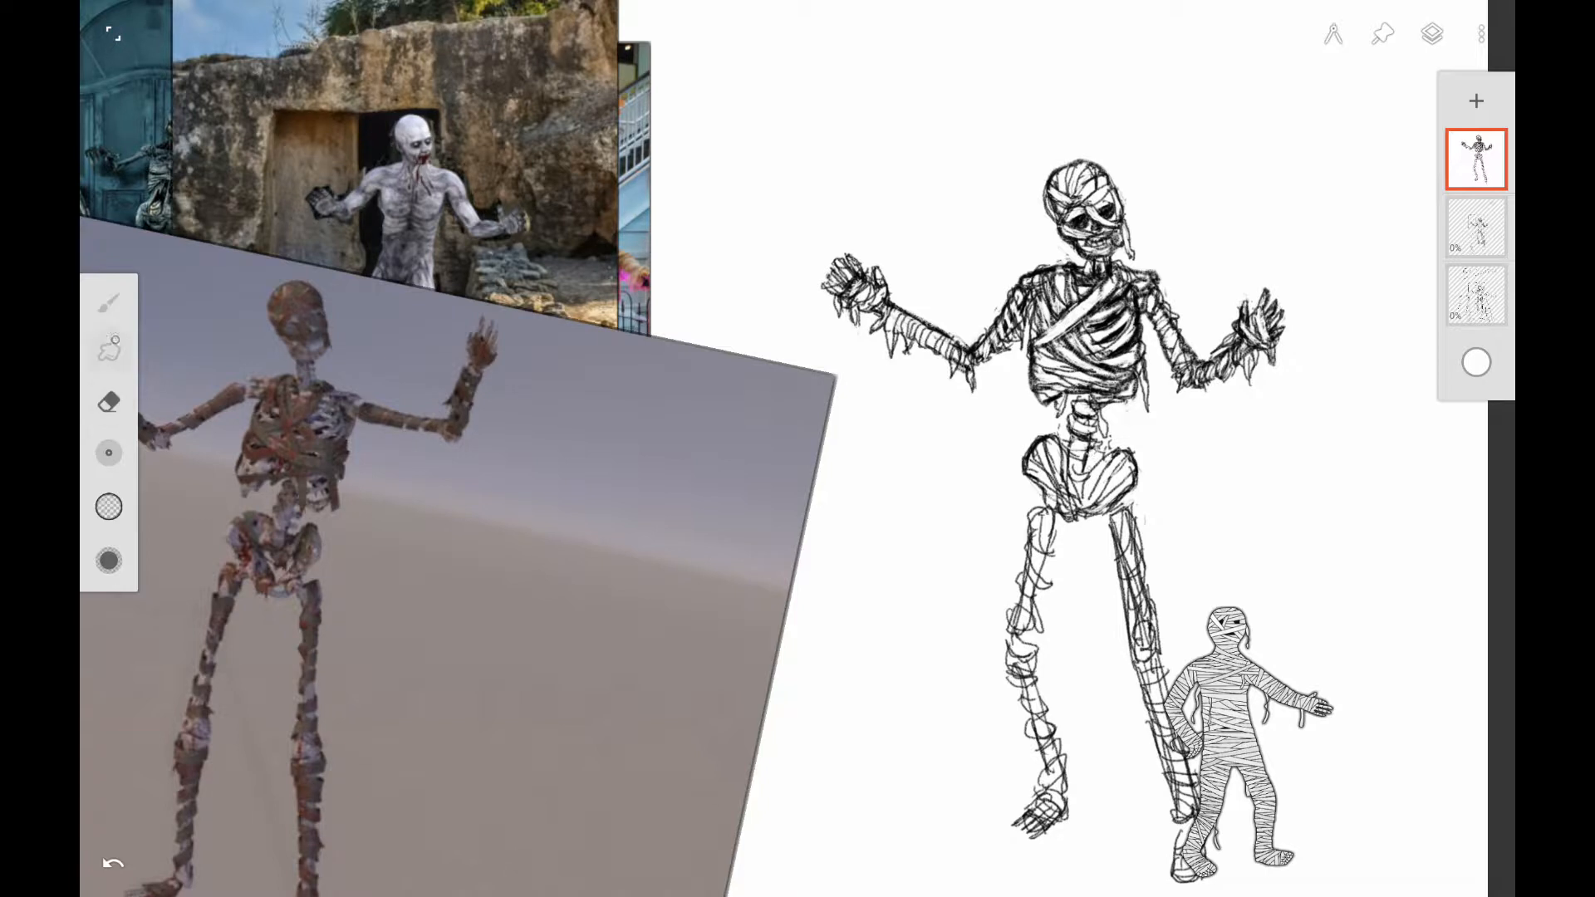
click(110, 506)
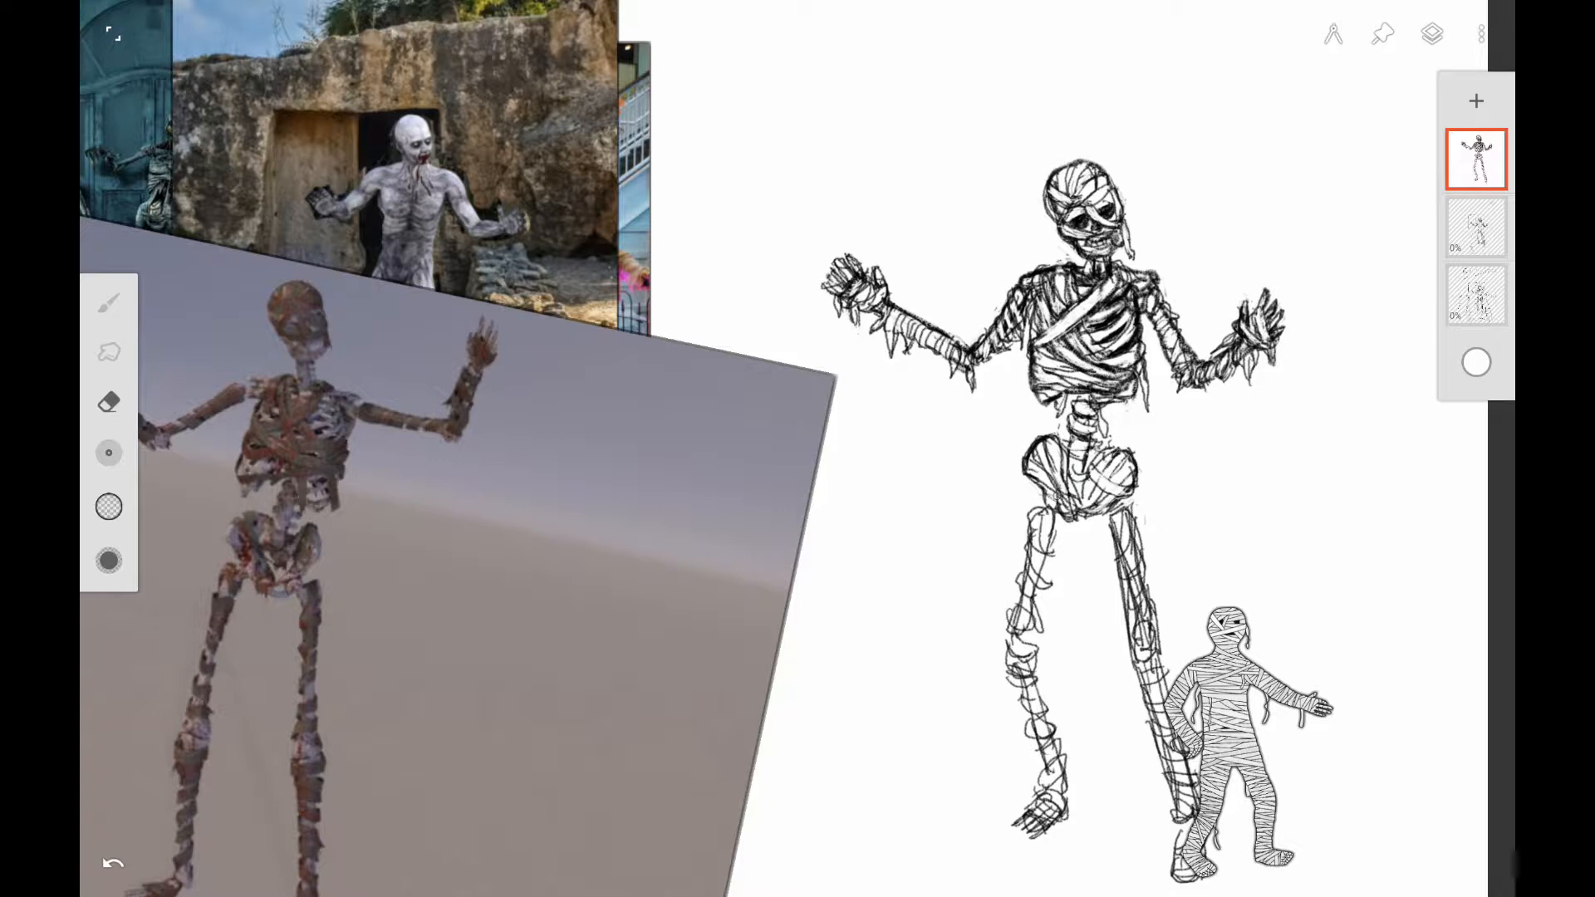
click(108, 507)
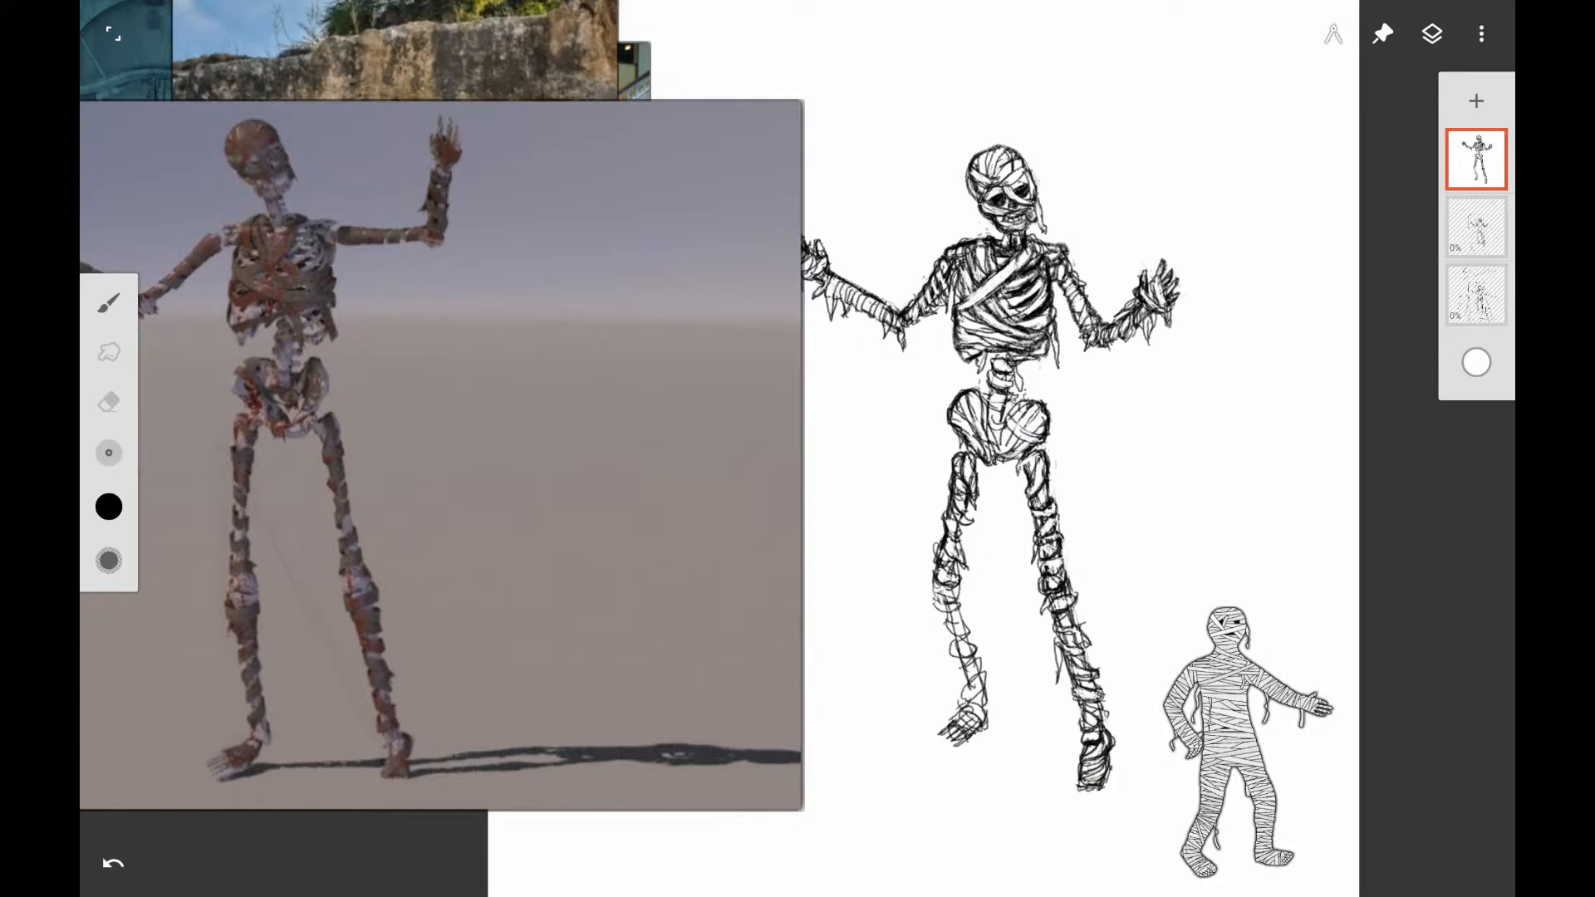
click(951, 605)
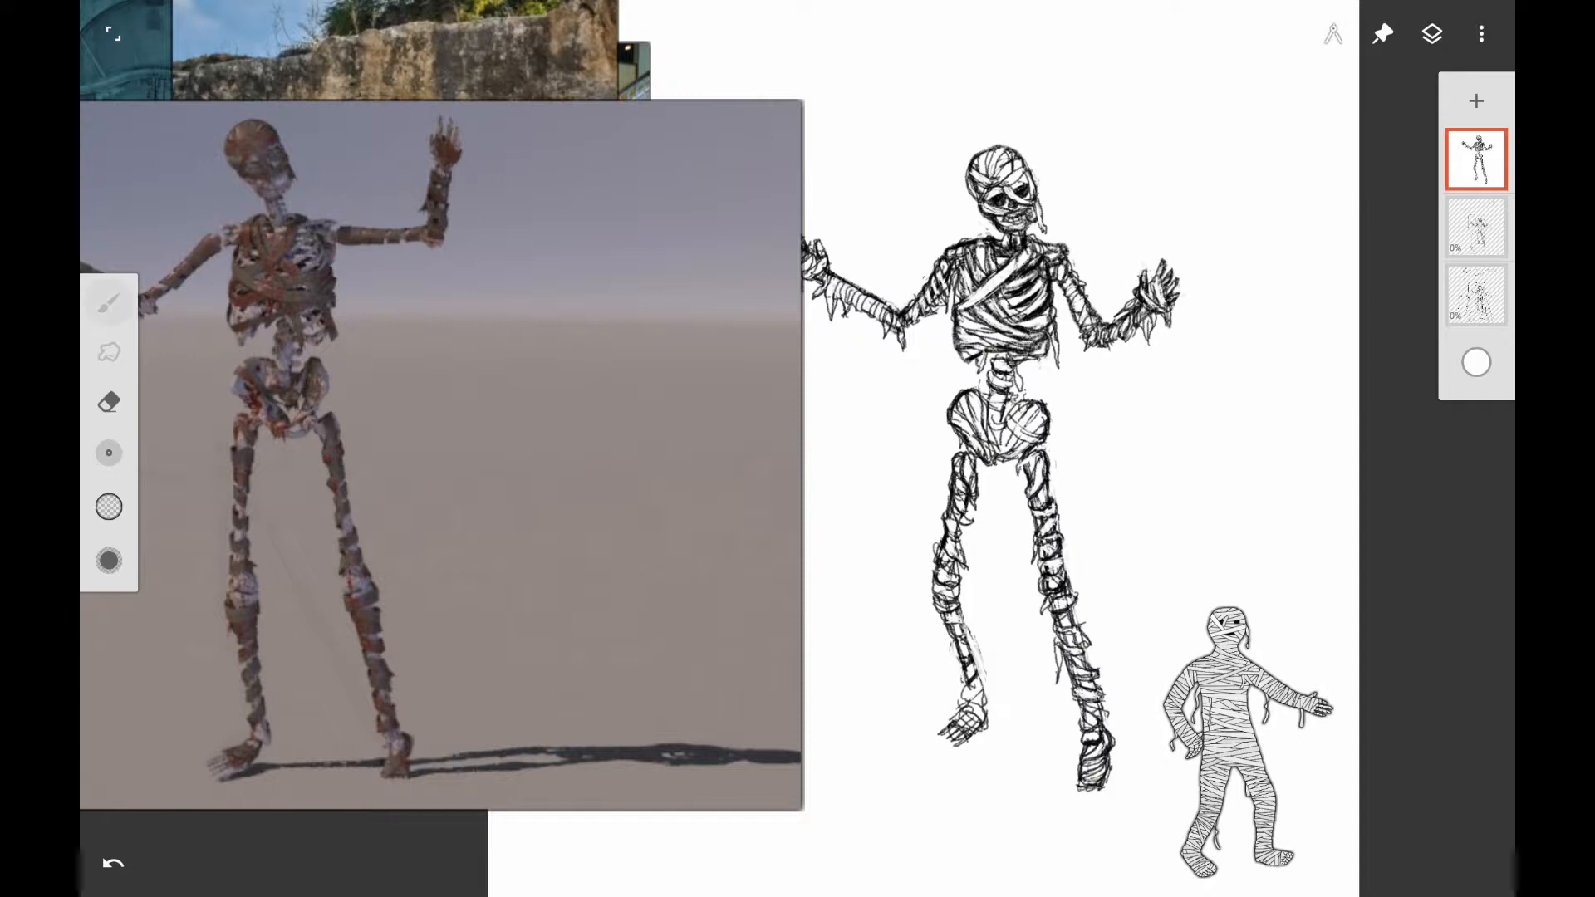
- Redraw the mummy's raised right arm, erasing and re-inking its wrappings
click(110, 507)
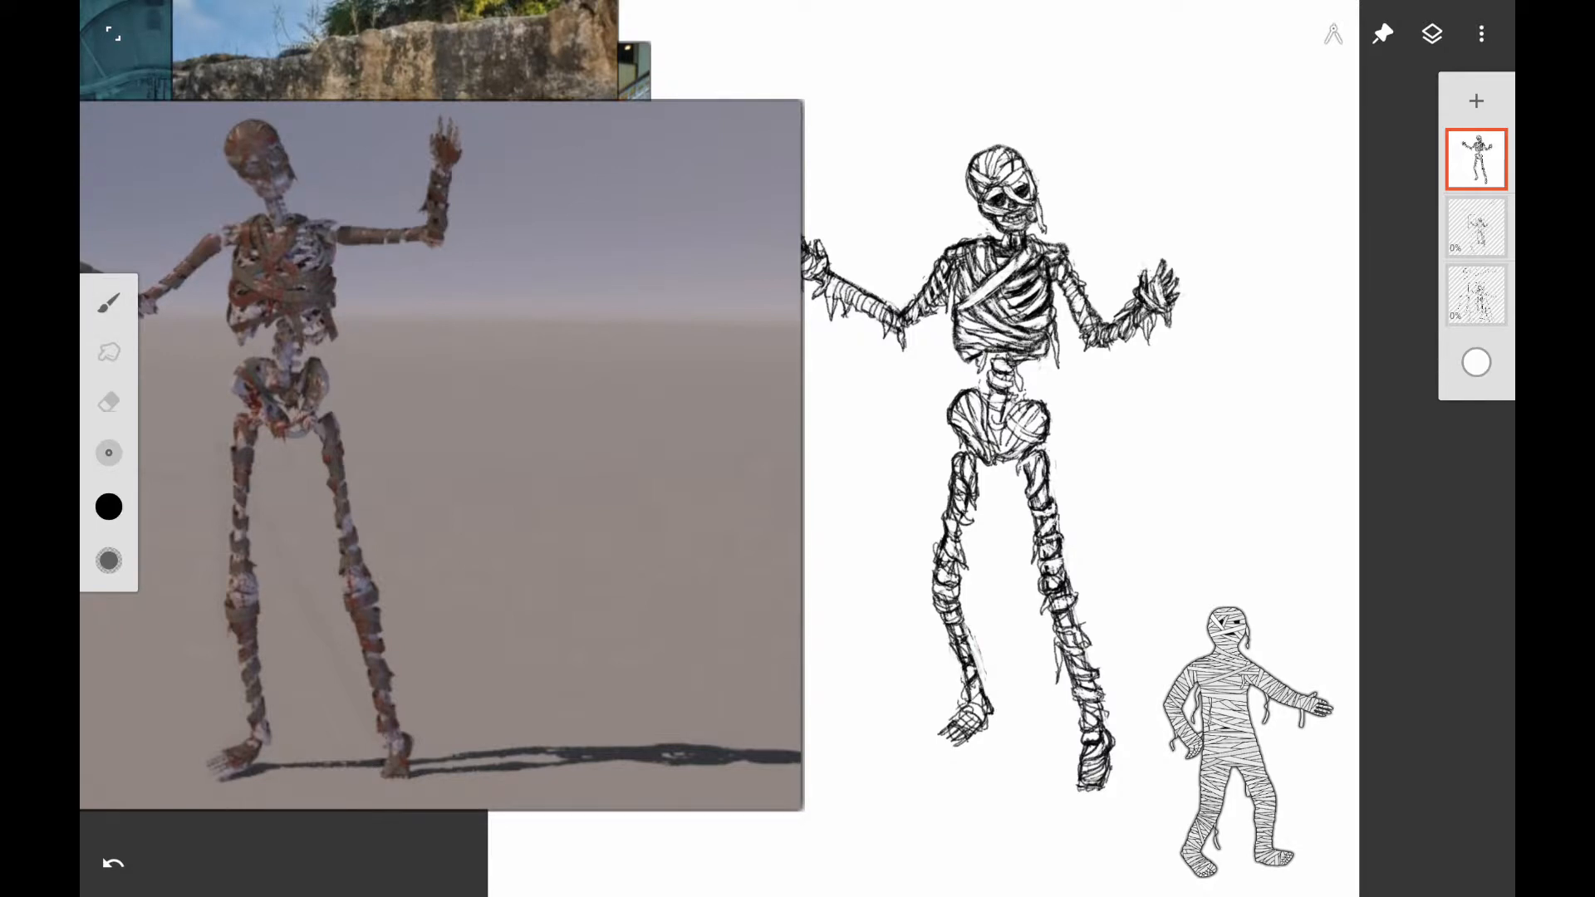
click(109, 403)
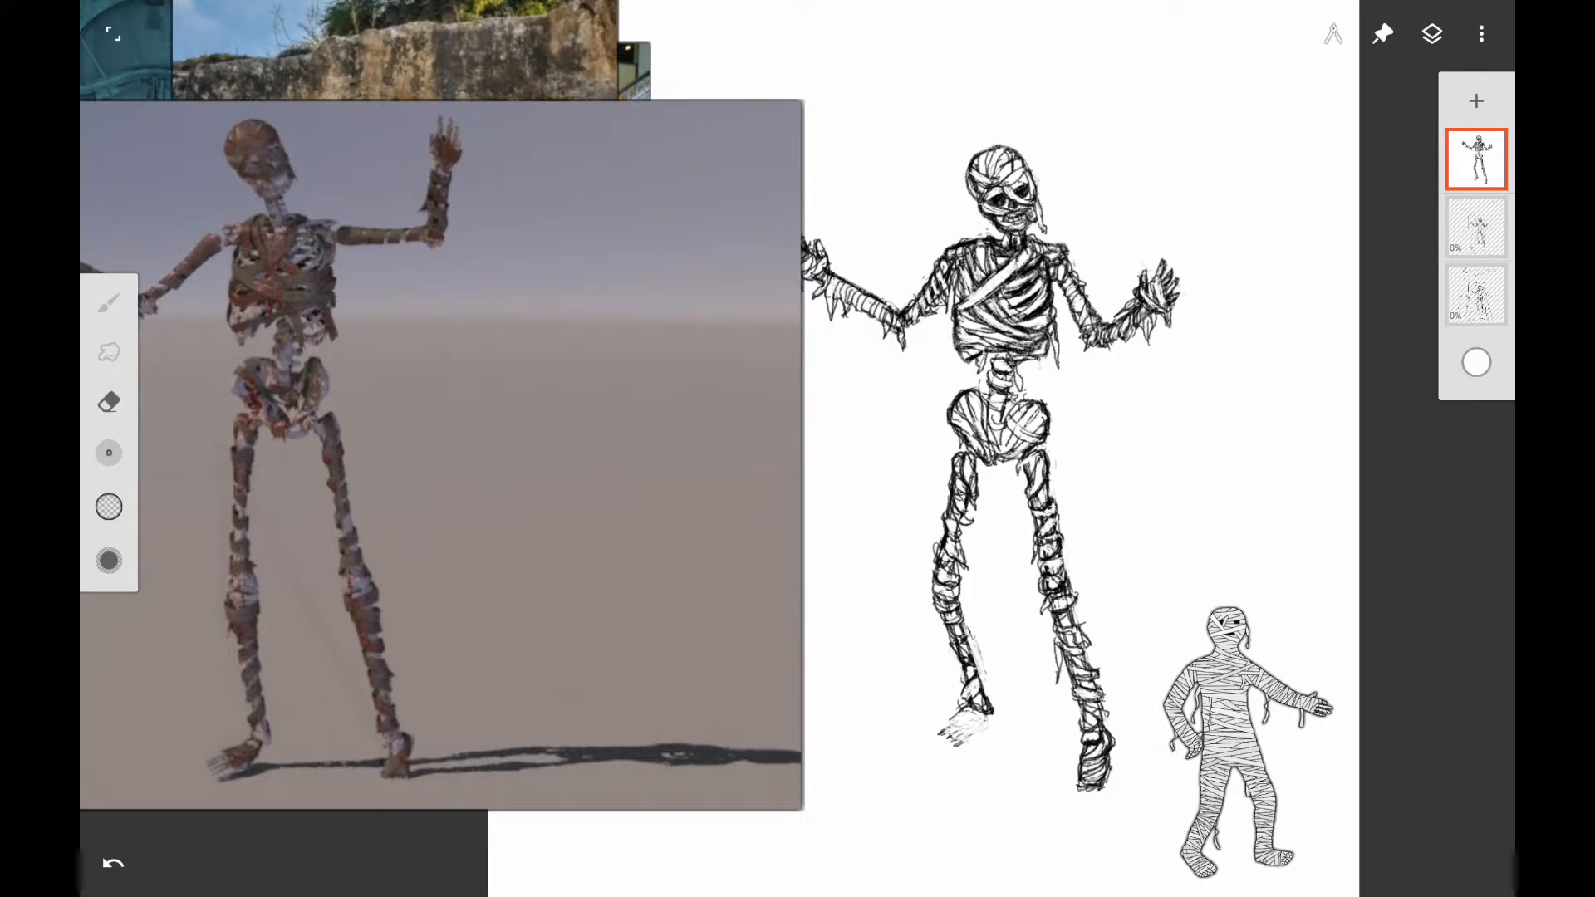
click(108, 507)
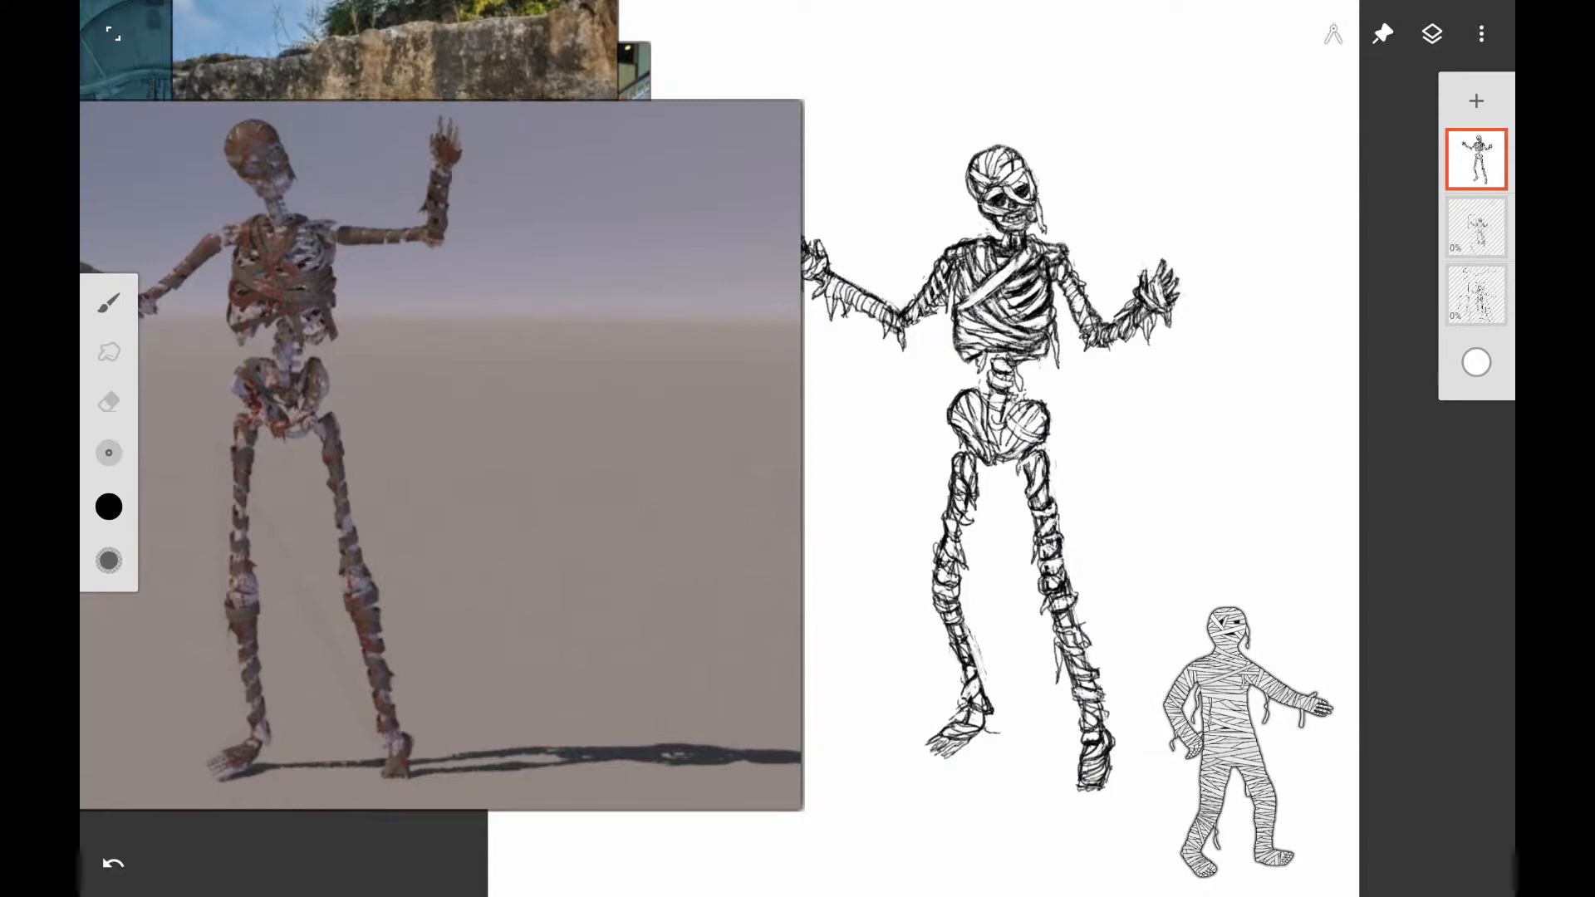
click(977, 722)
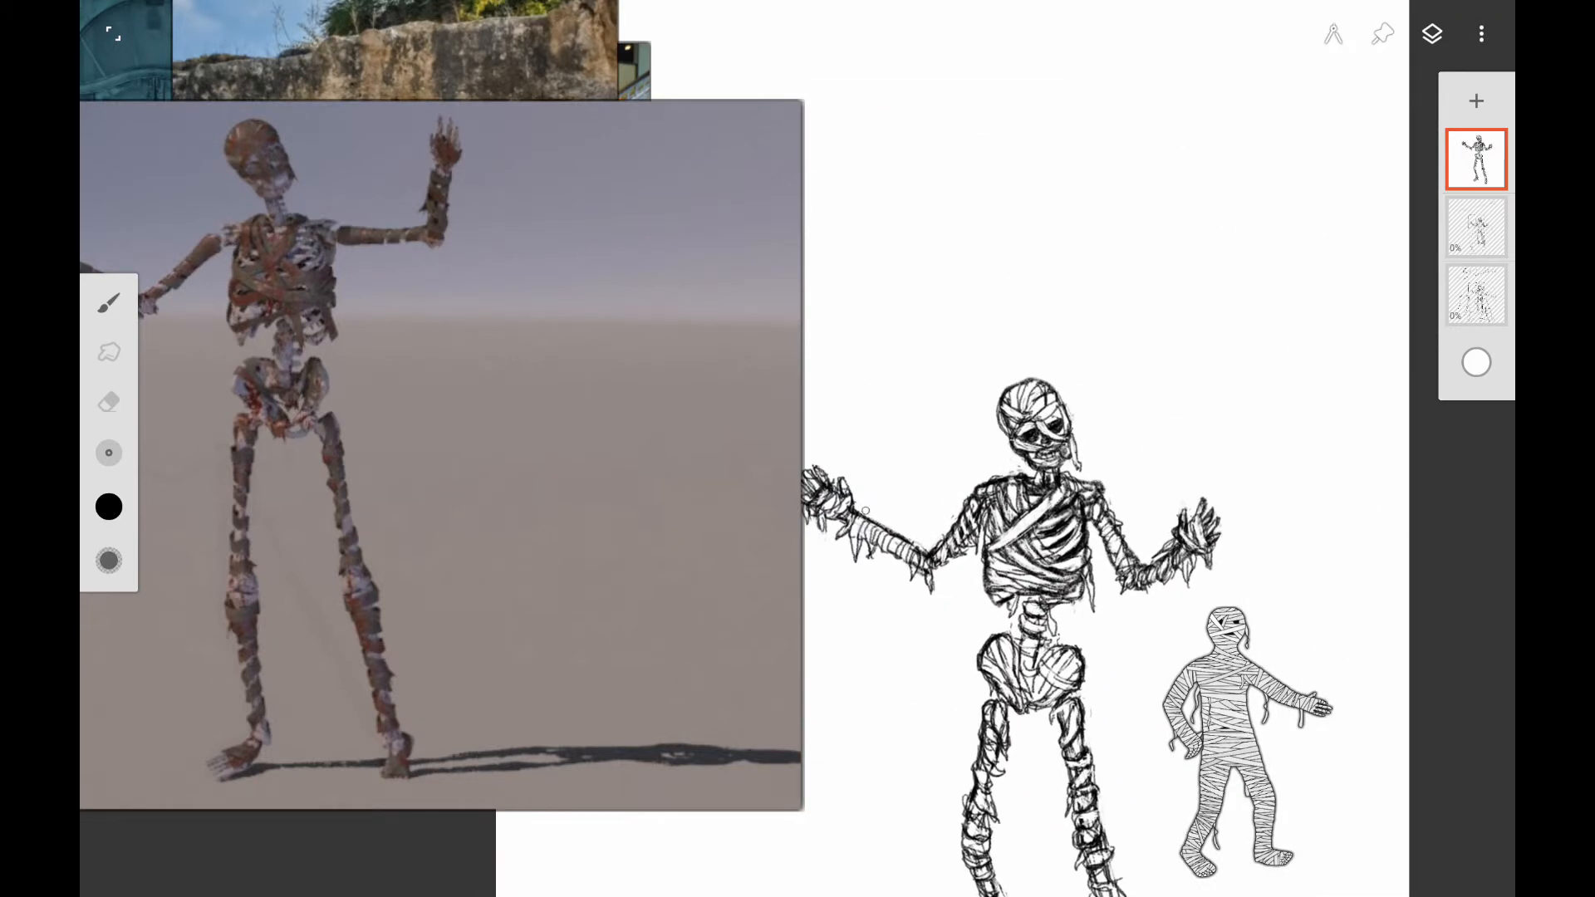
click(108, 302)
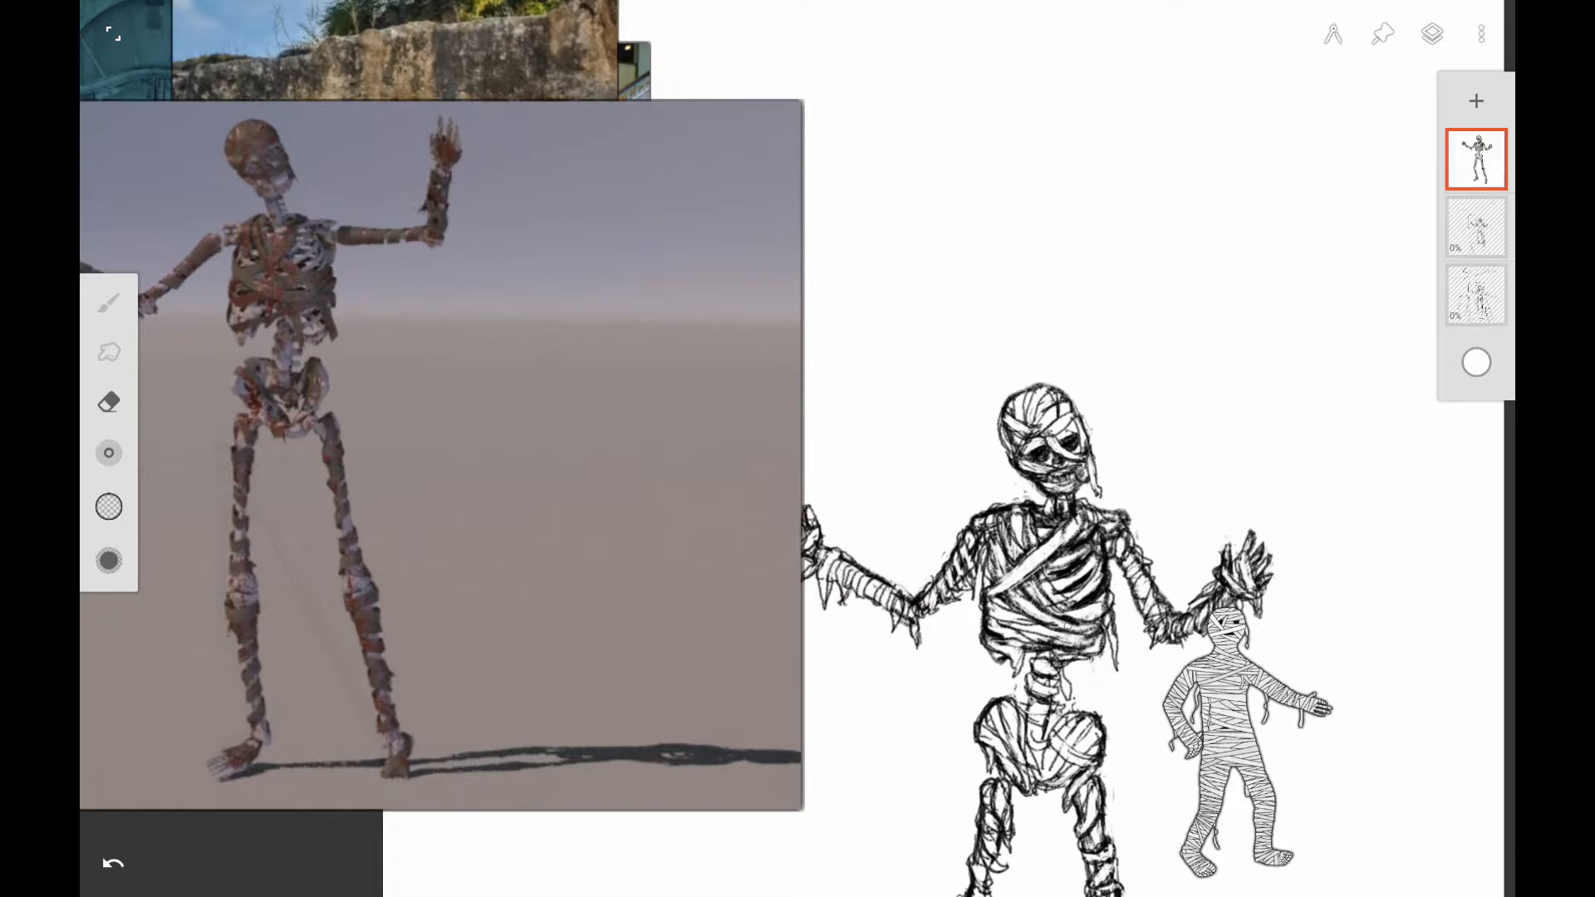
- Scale up and reposition the whole mummy figure on the canvas
click(110, 507)
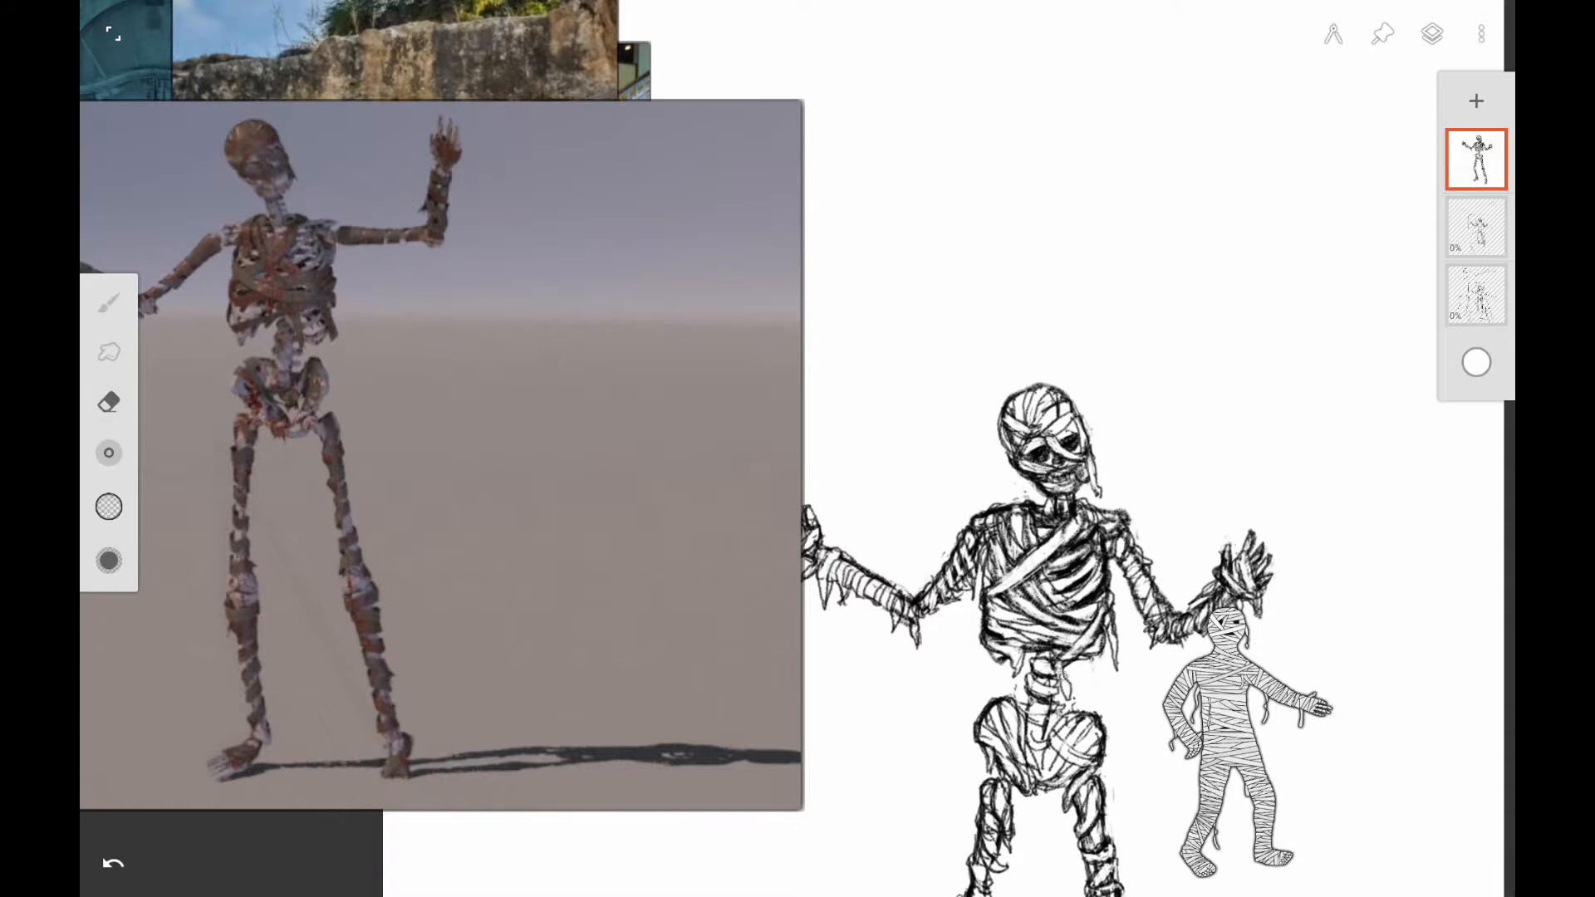
click(109, 507)
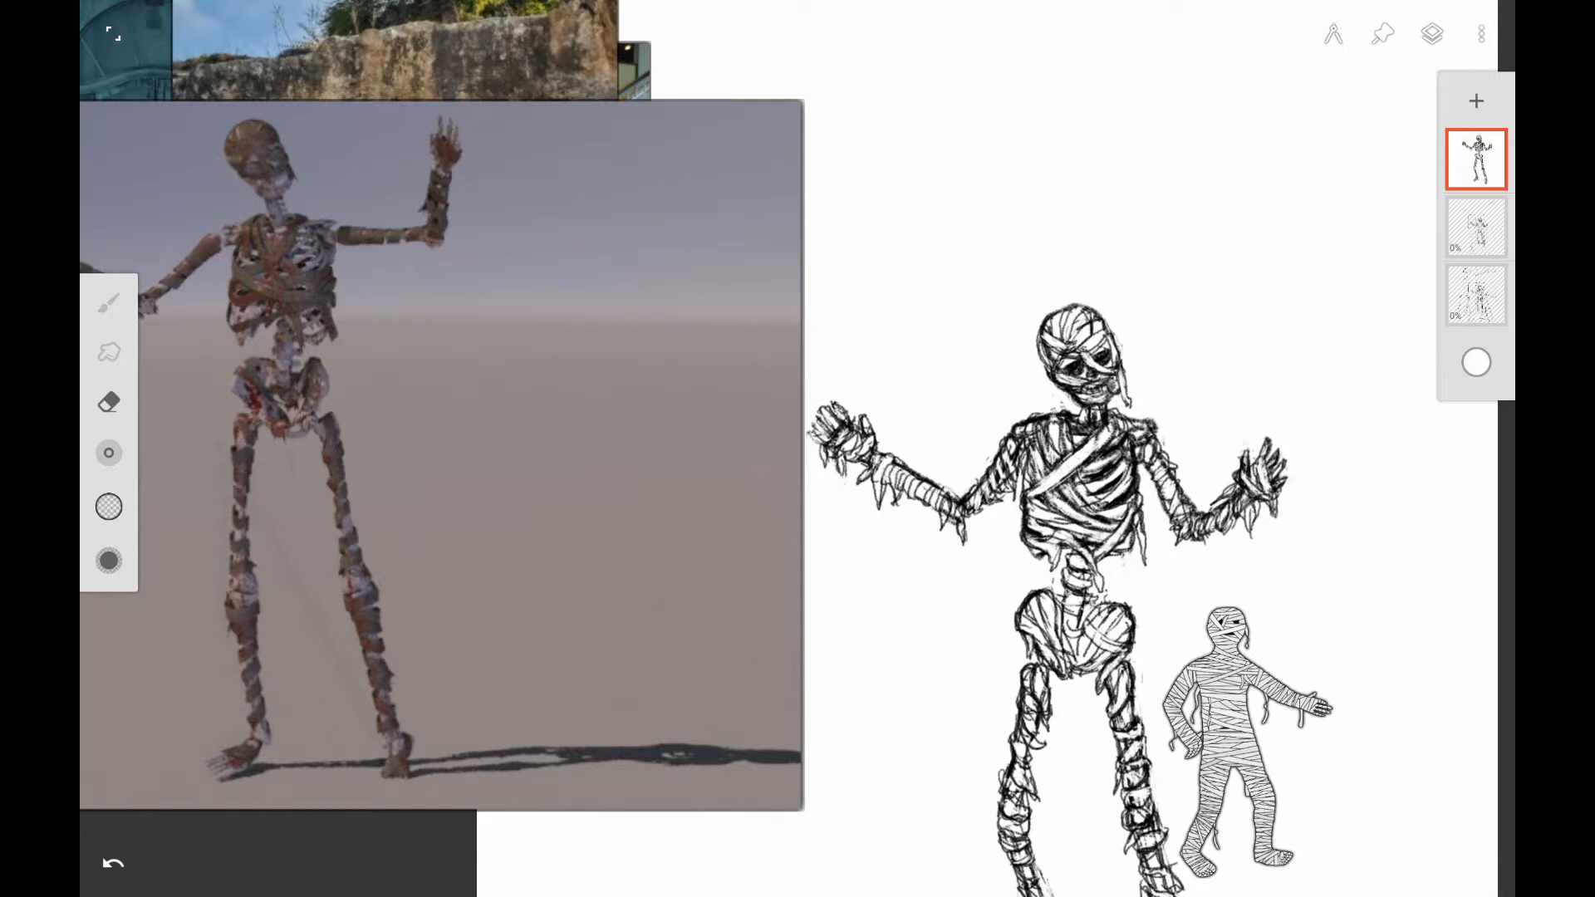
click(109, 507)
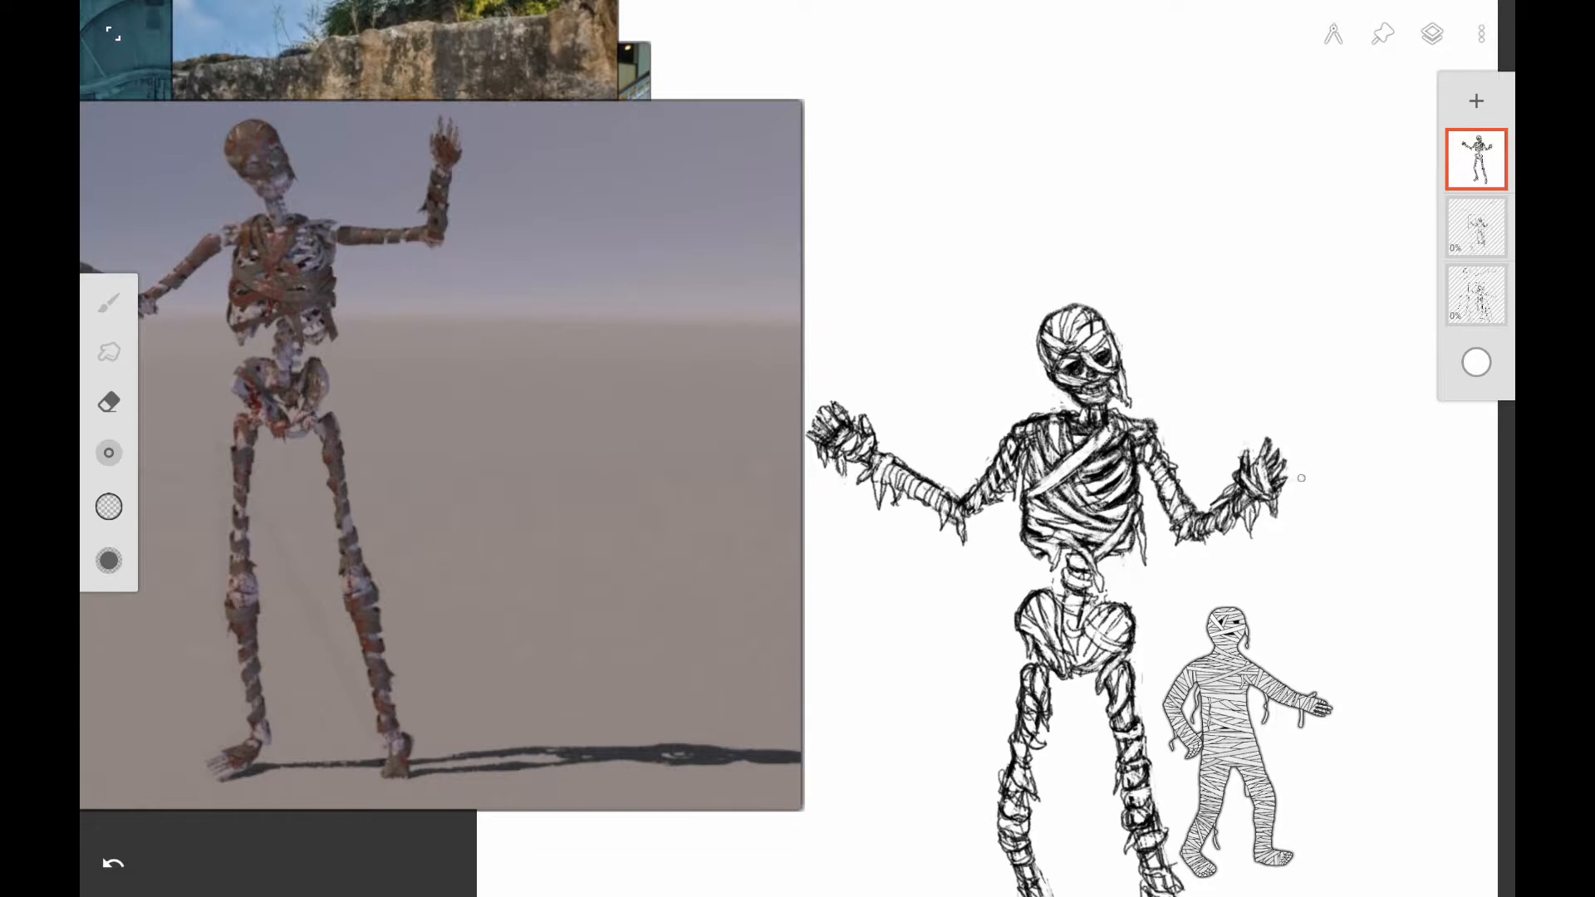
click(109, 507)
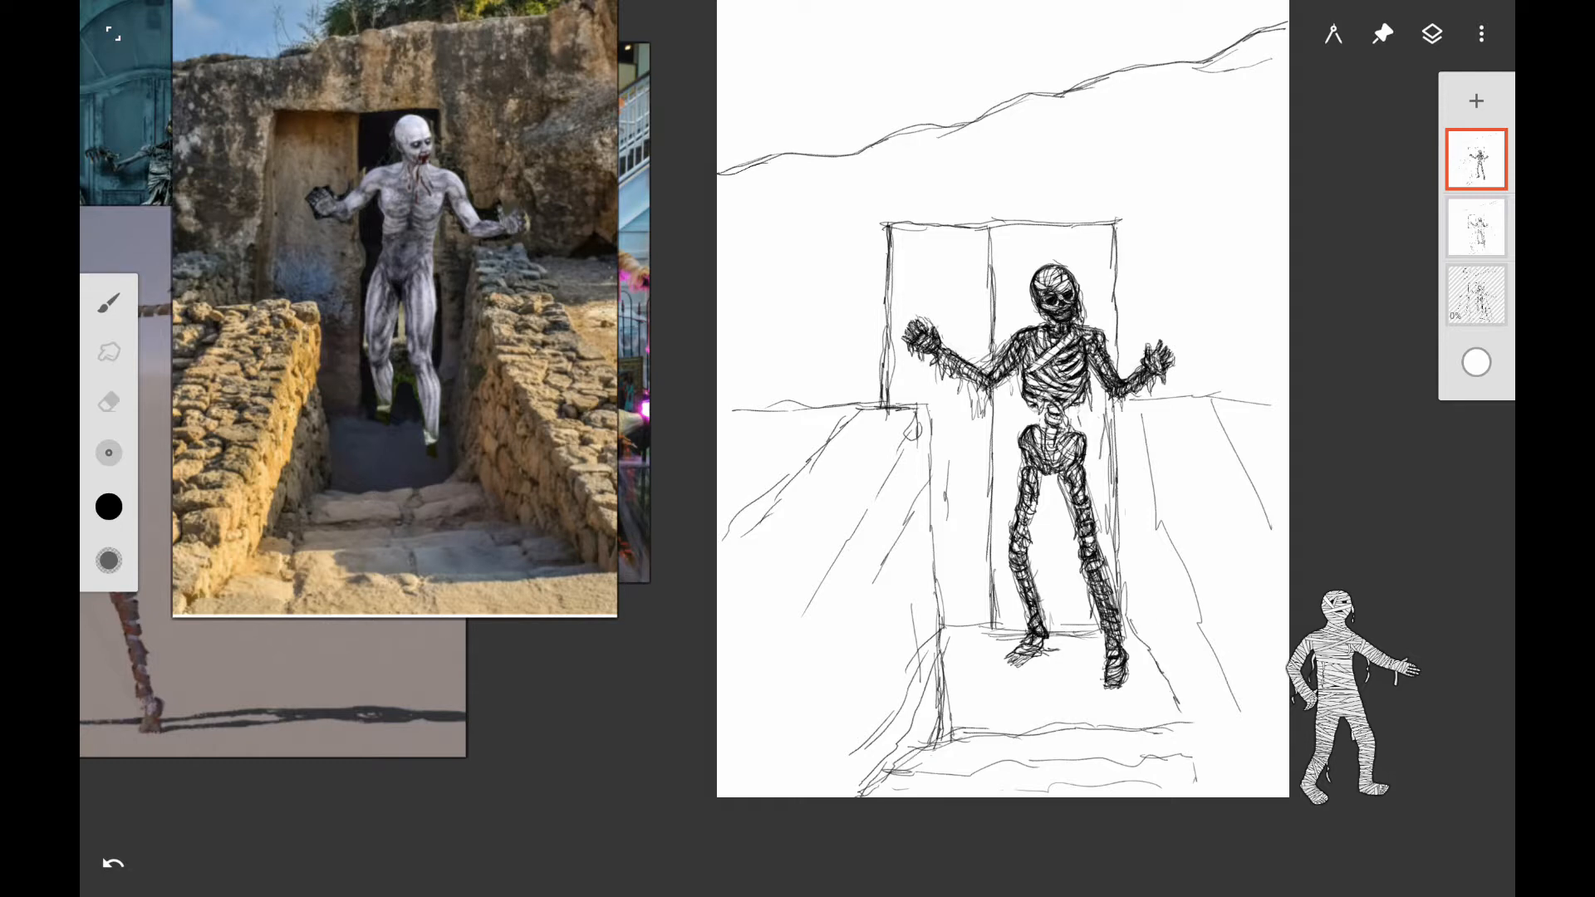
- Draw the perspective side walls, door frame, steps and hill line around the mummy
drag(1145, 407, 1281, 723)
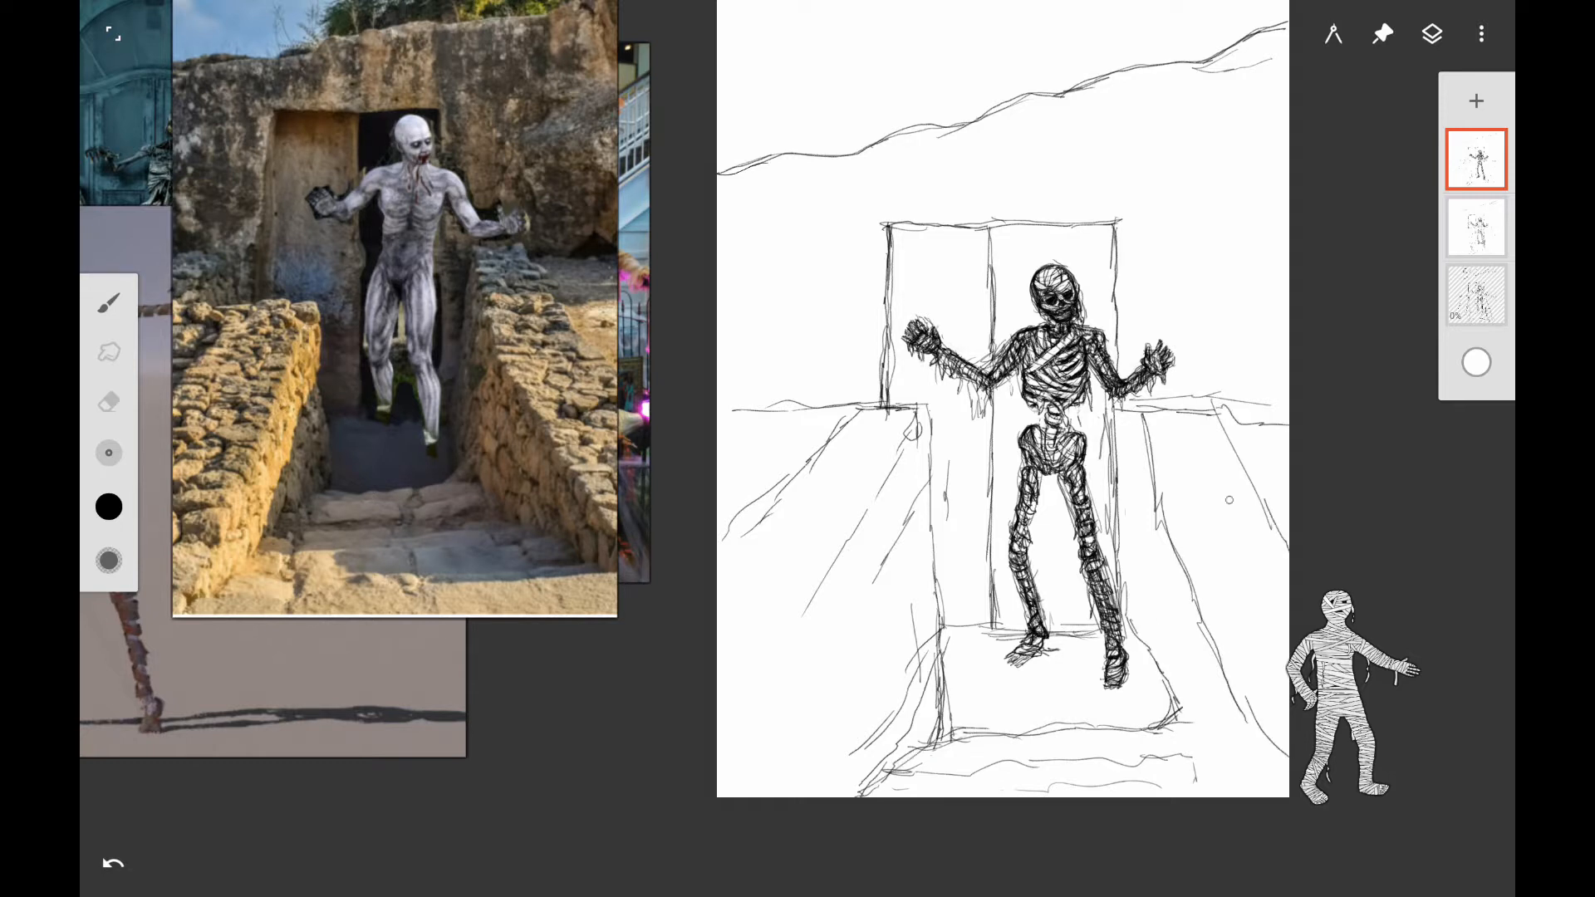
click(1475, 227)
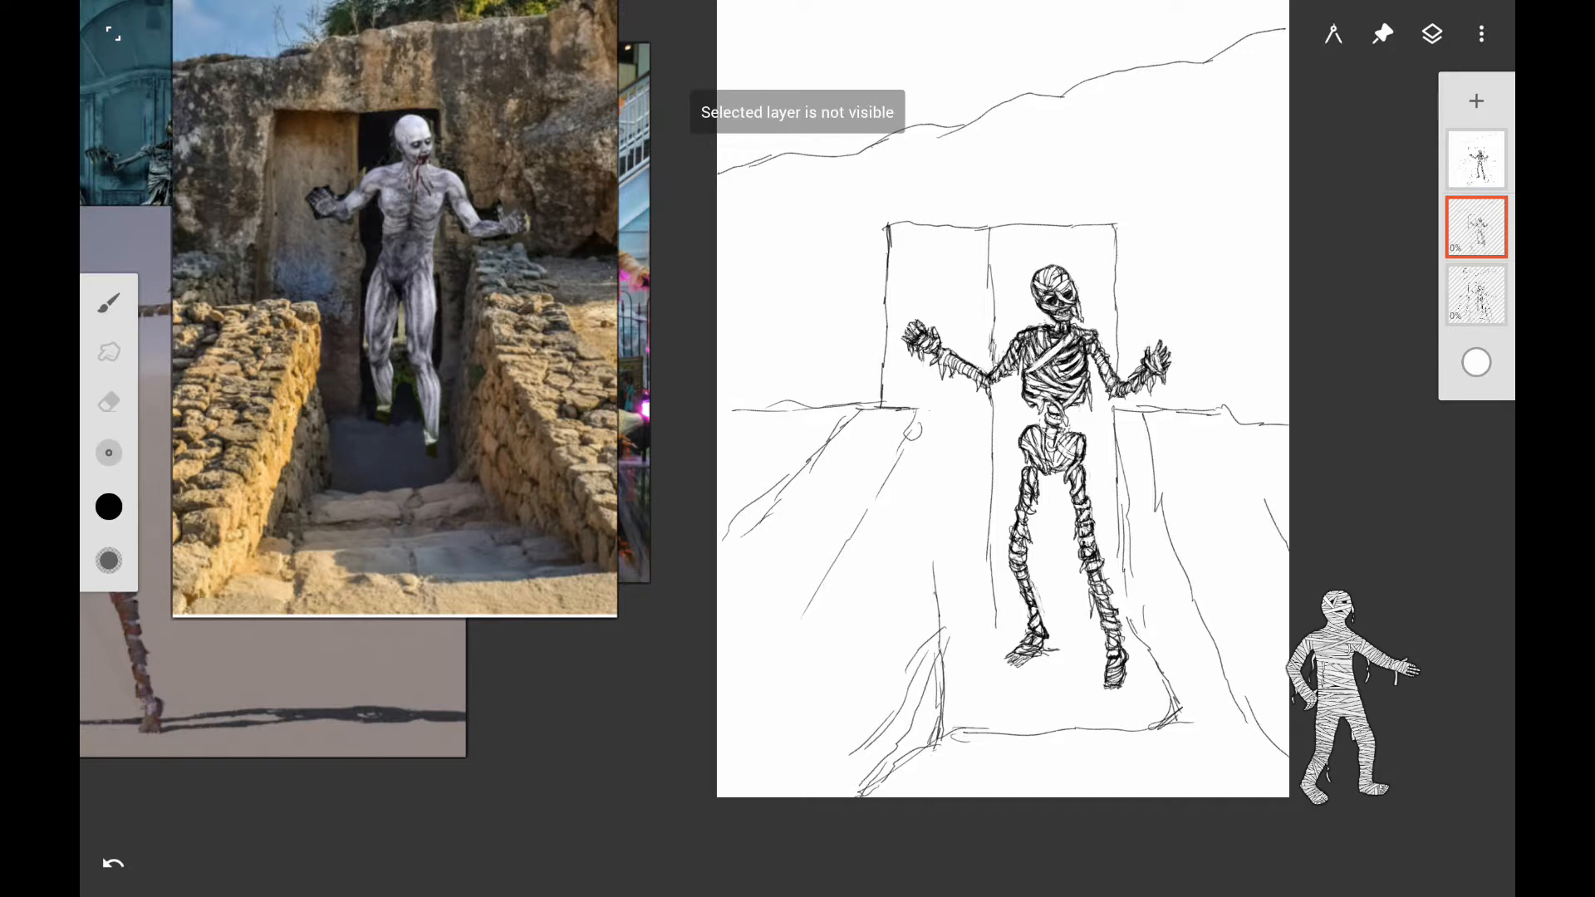
click(1475, 159)
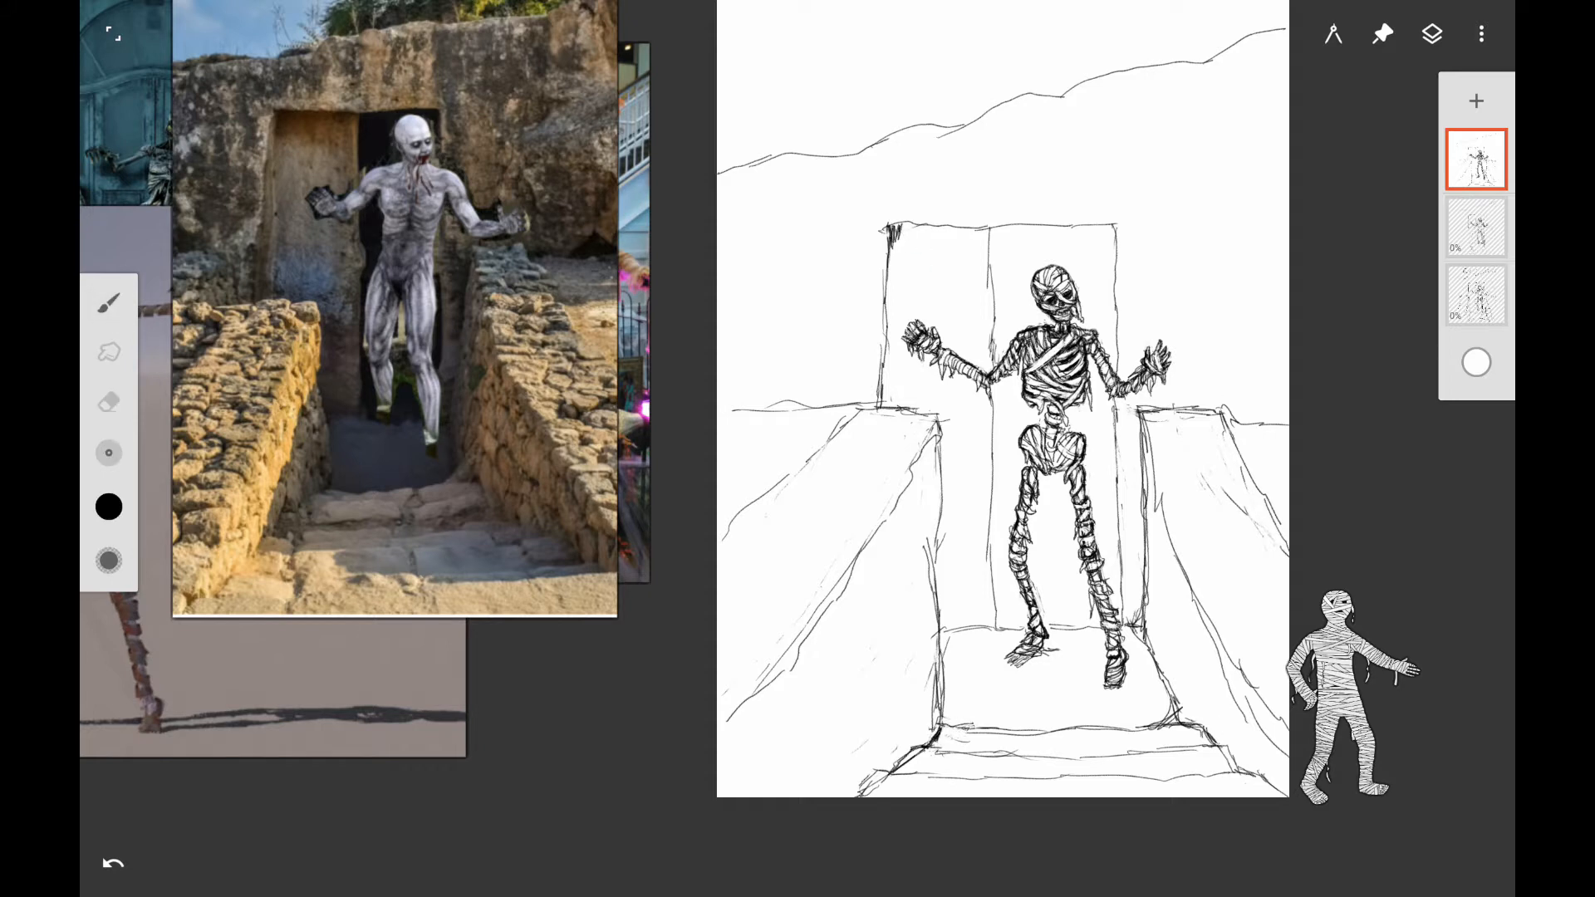
- Draw cracked stone on the walls, bare hilltop branches, a ragged door top and a round moon
drag(896, 229, 940, 249)
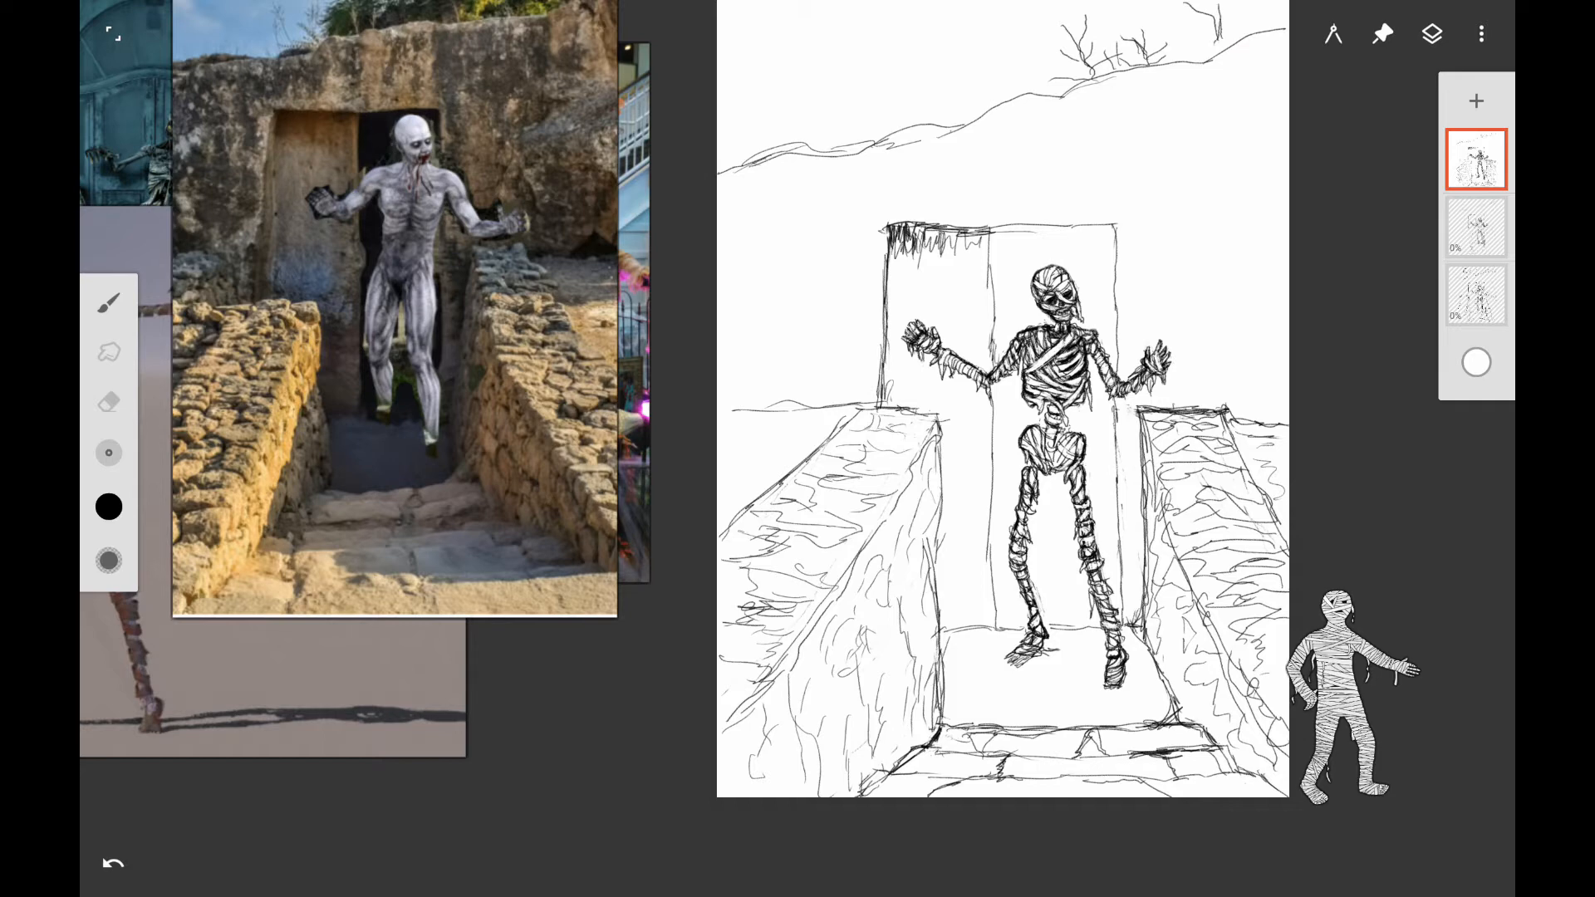
drag(1180, 35, 1261, 30)
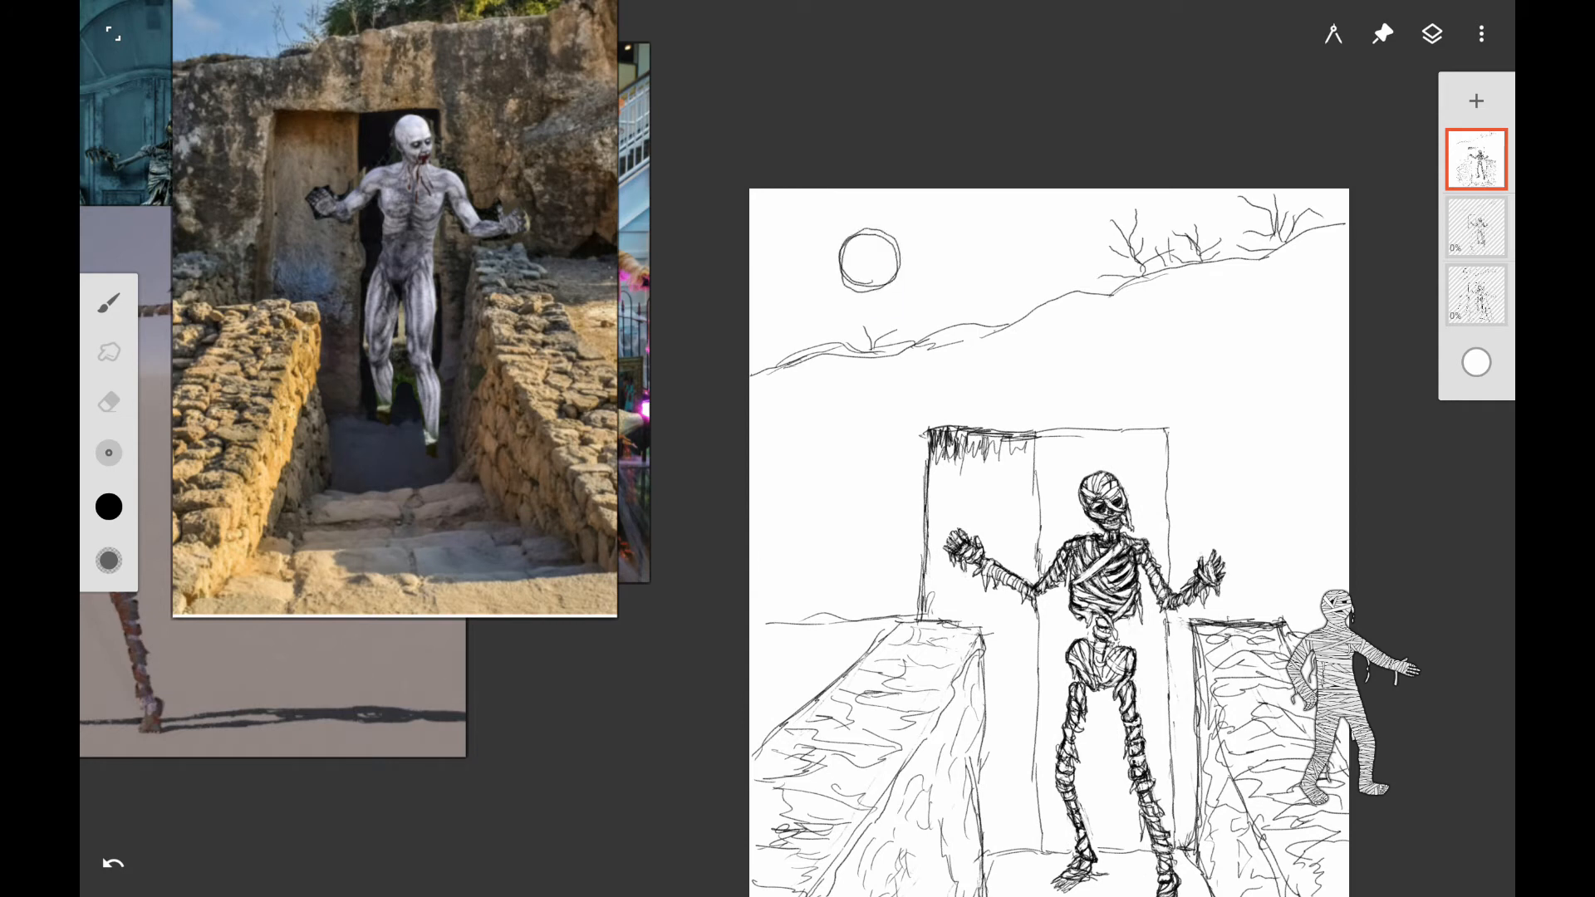
- Erase the moon into a crescent, add rock-face lines, and save by overwriting mummy2
drag(896, 244, 849, 274)
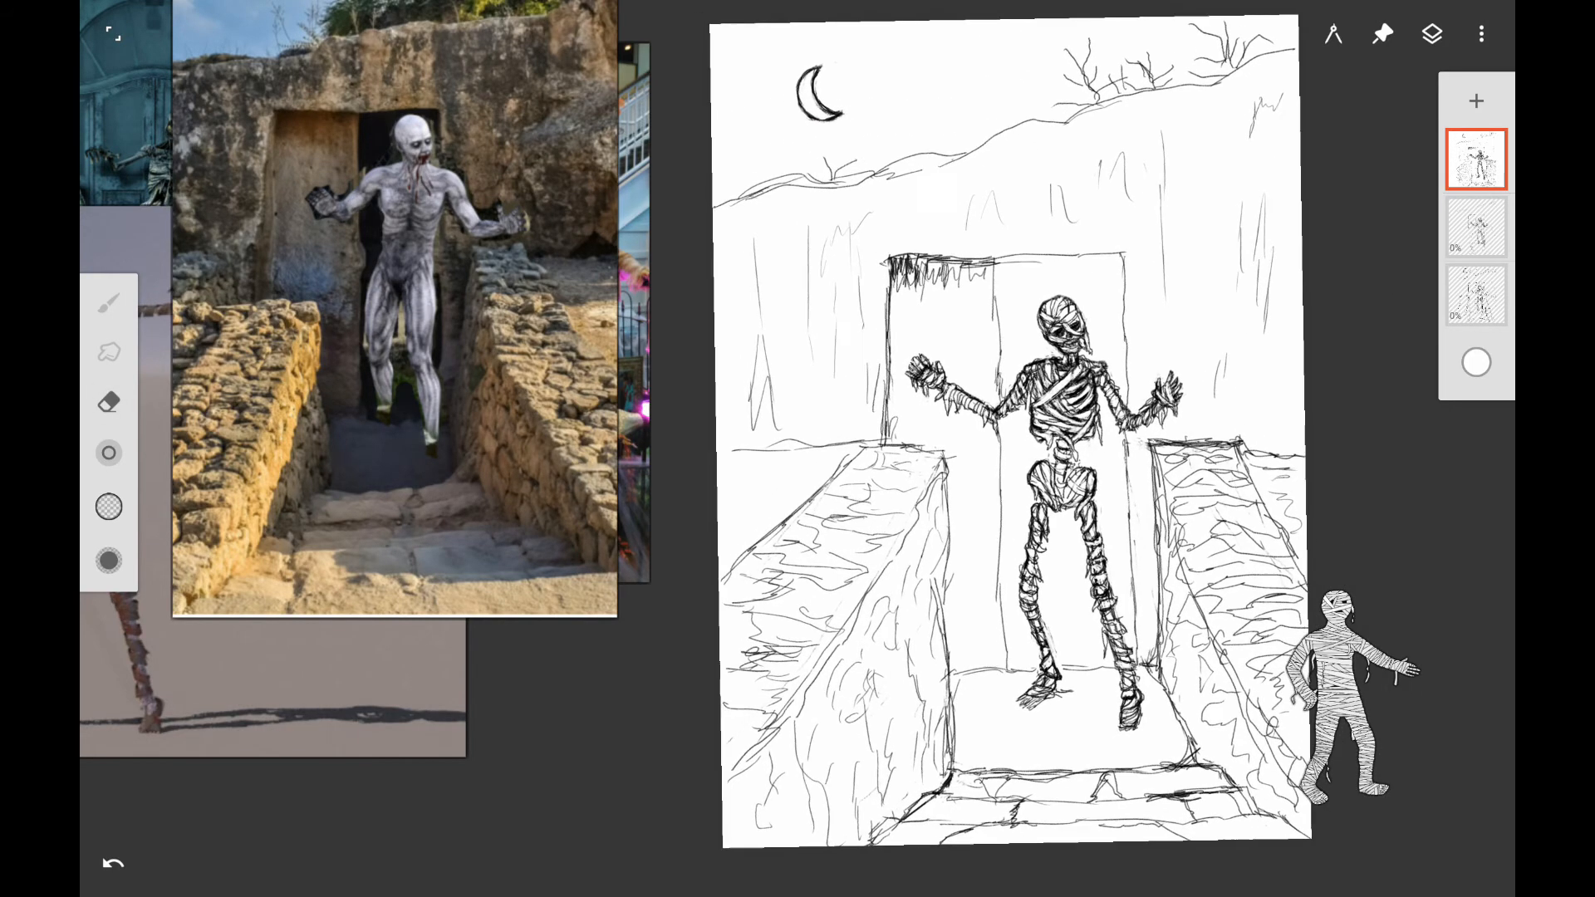
click(1481, 33)
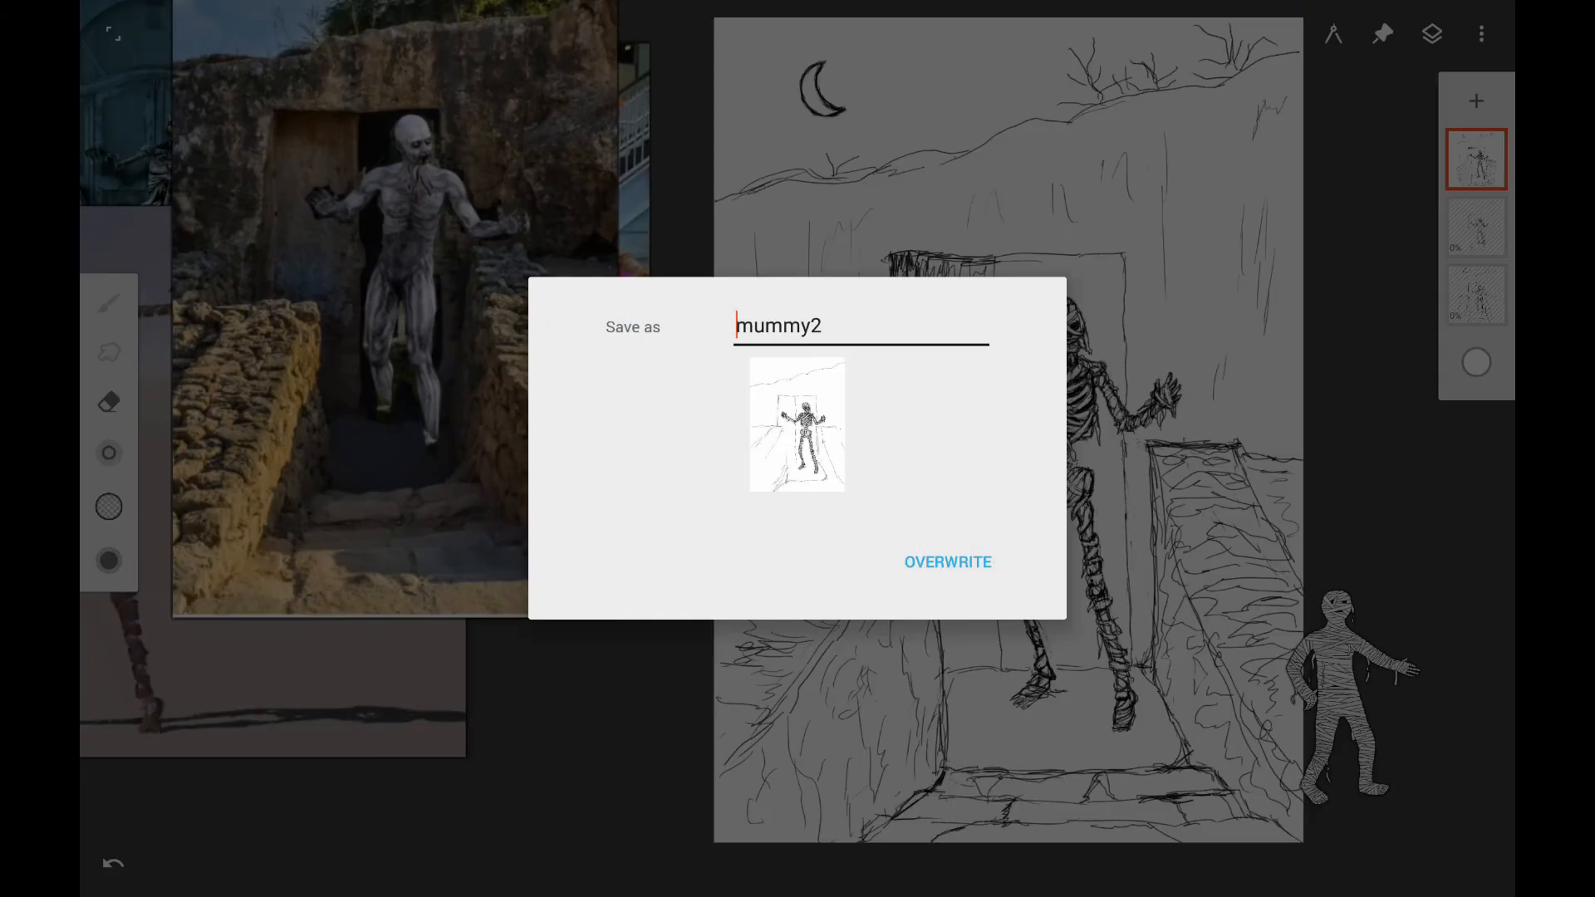
click(945, 562)
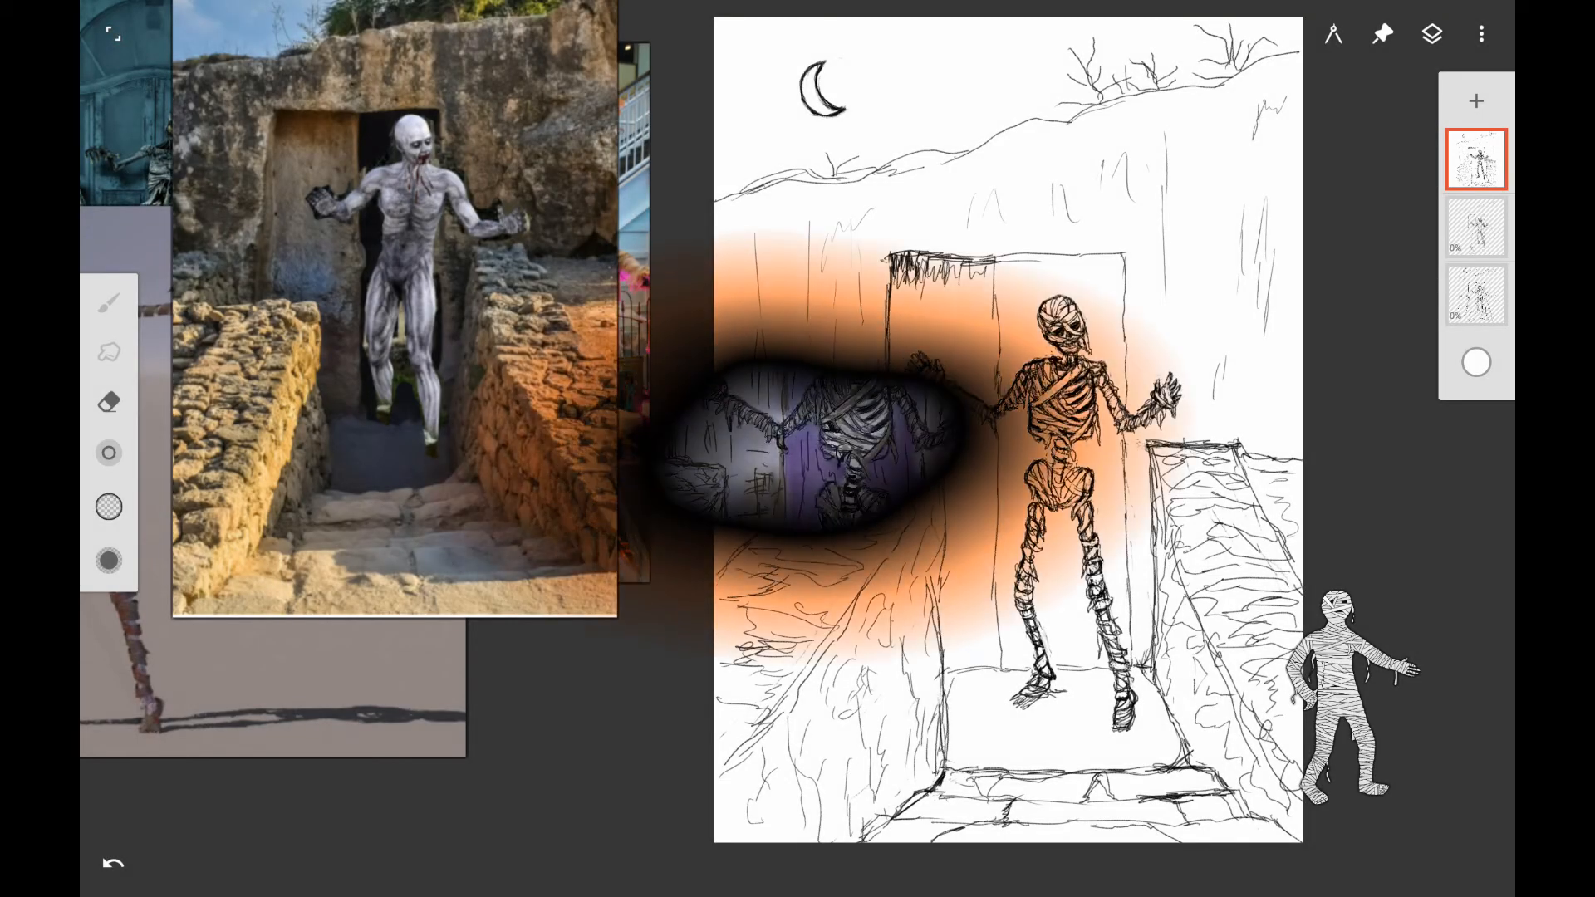